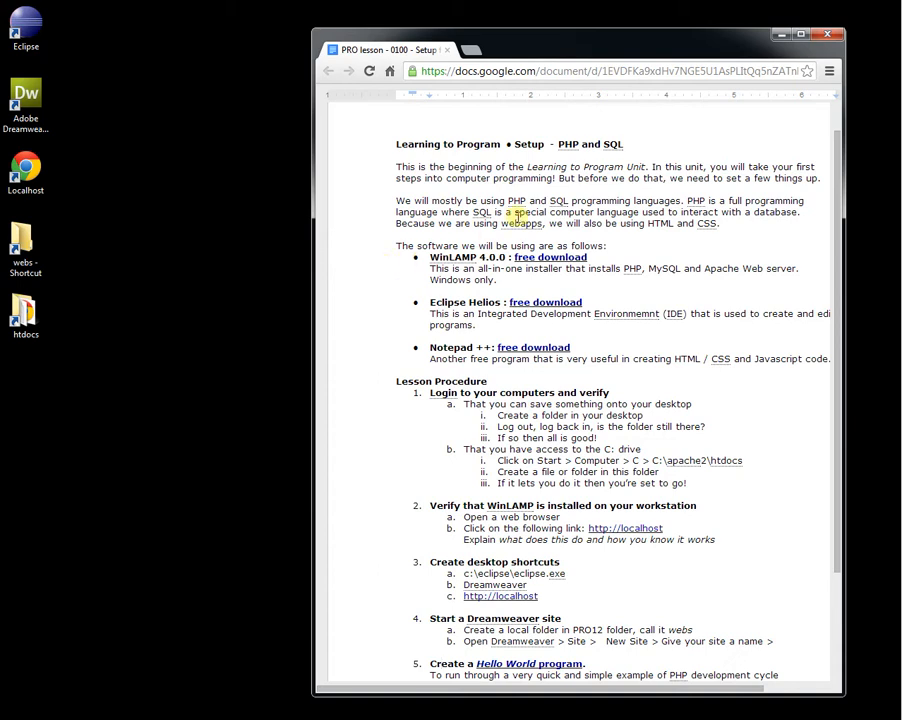
mouse_move(564, 130)
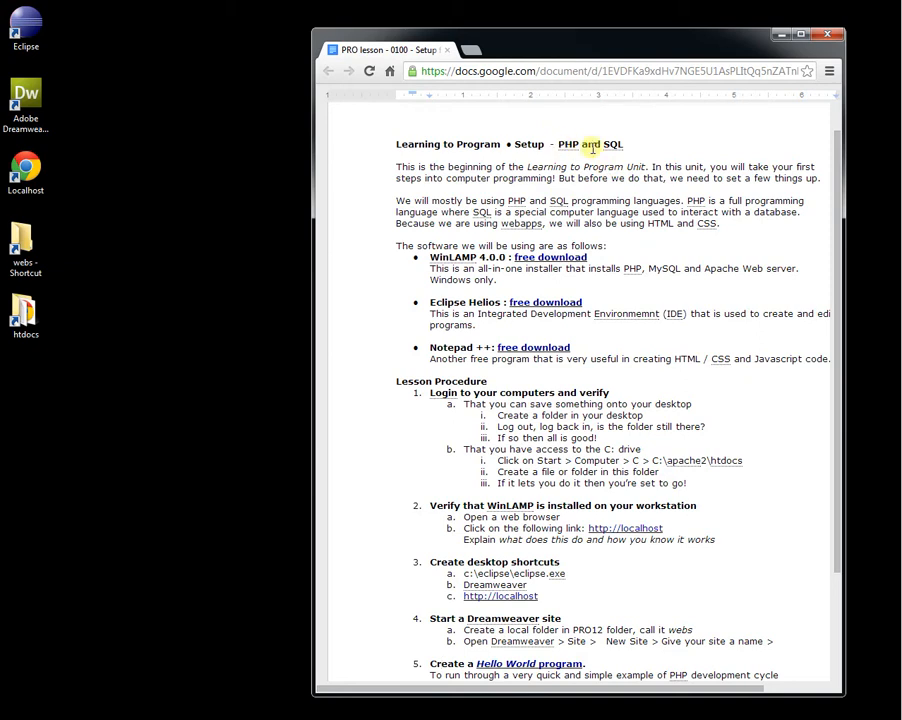
mouse_move(276, 292)
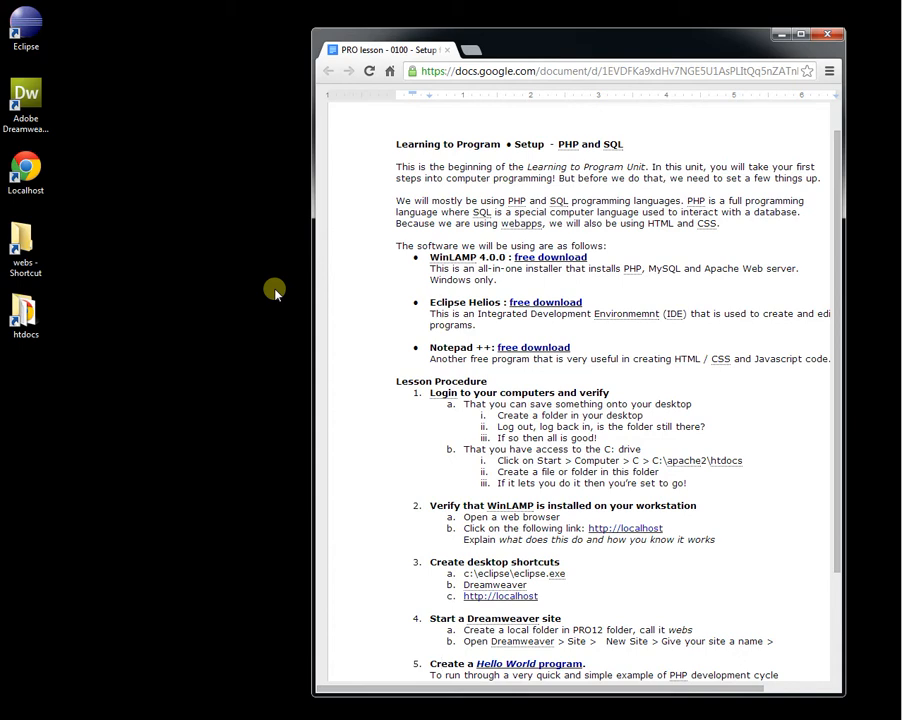
mouse_move(386, 444)
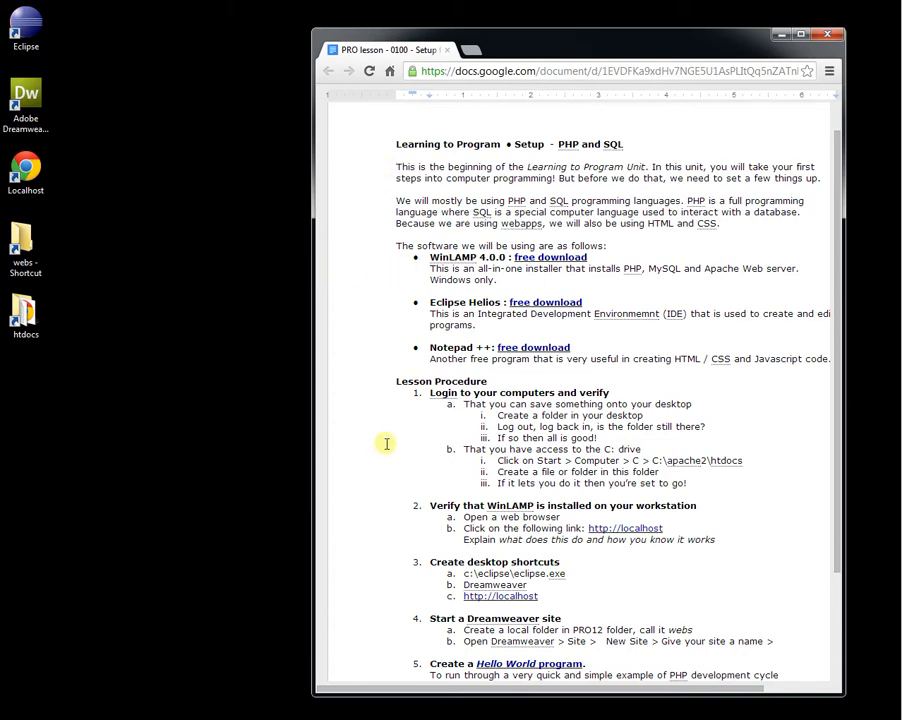
- Scroll down and back up through the PRO lesson 0100 setup document
scroll(down, 3)
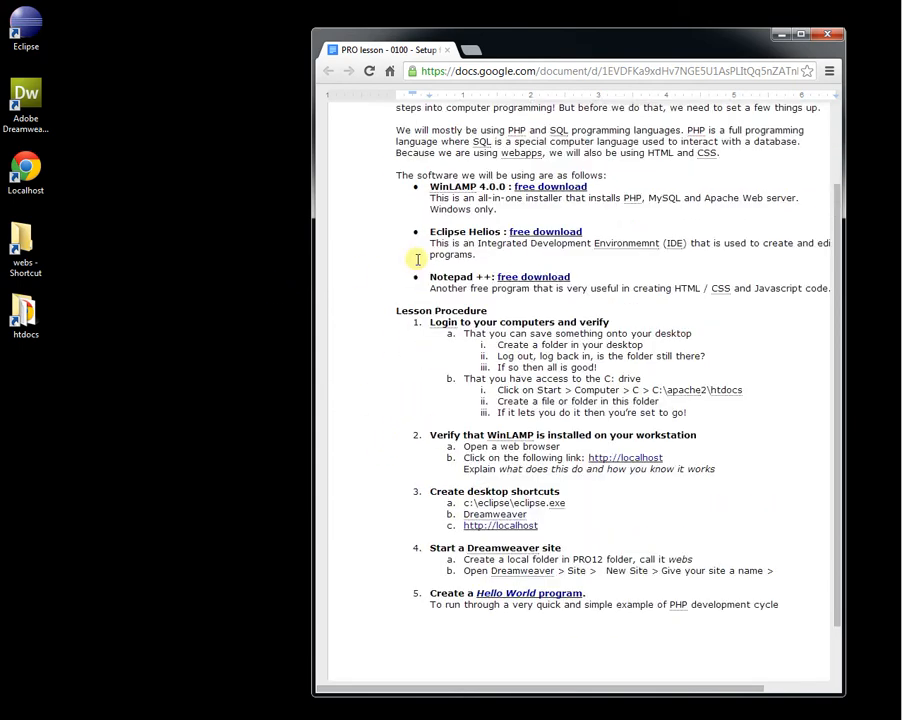
scroll(up, 3)
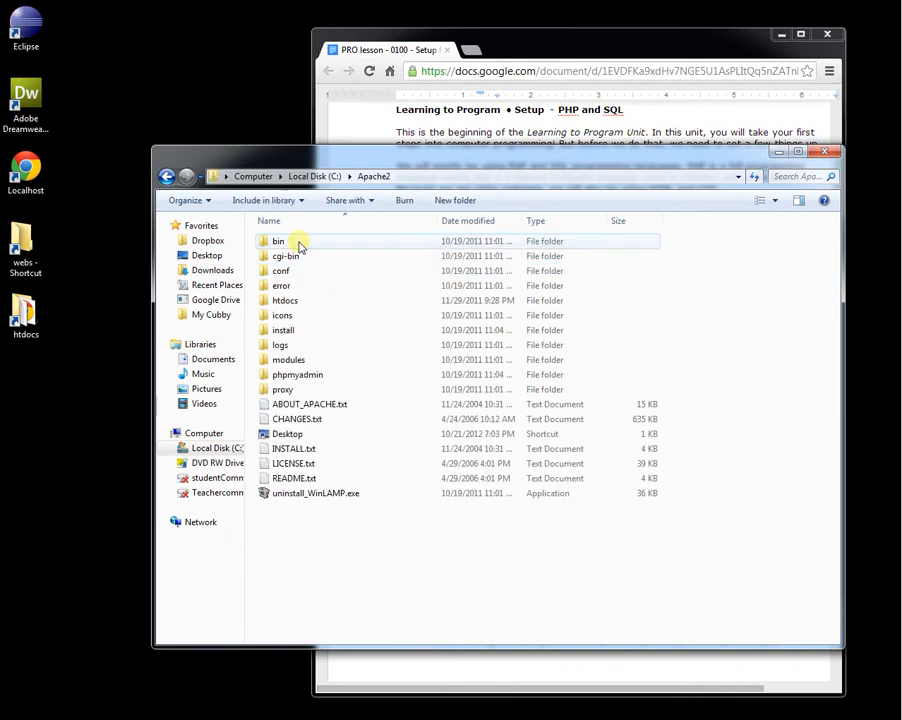
- Delete the empty New folder inside htdocs, confirming the move to the Recycle Bin
double_click(284, 300)
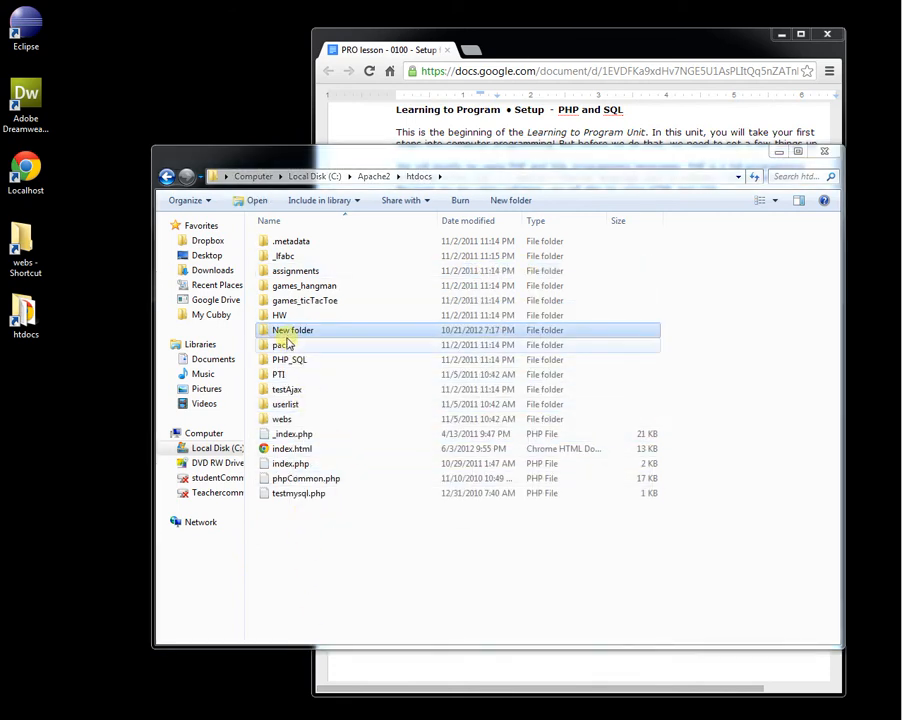
key(Delete)
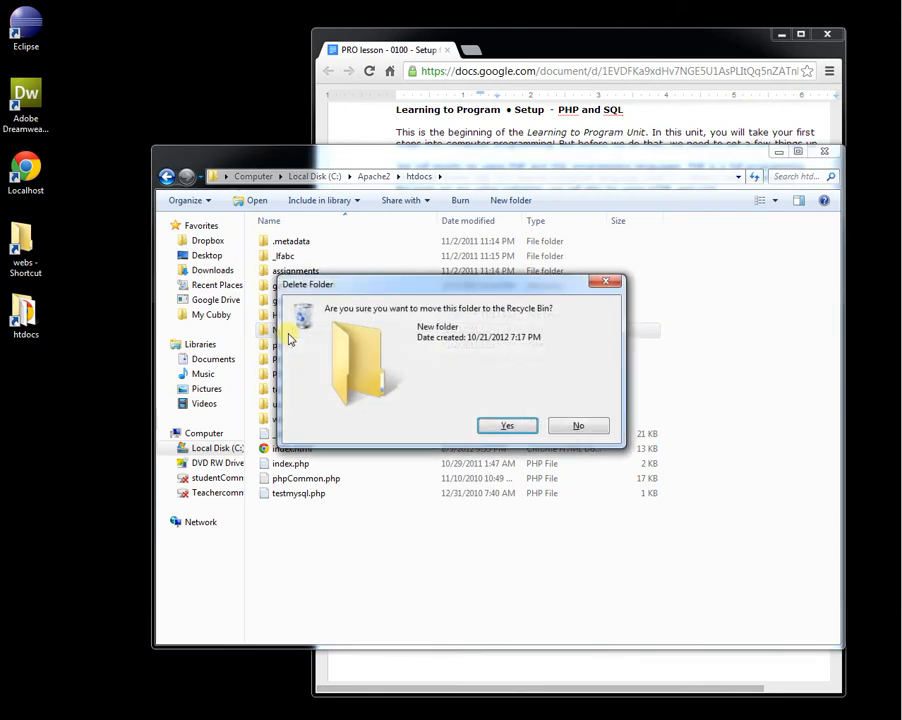
click(506, 424)
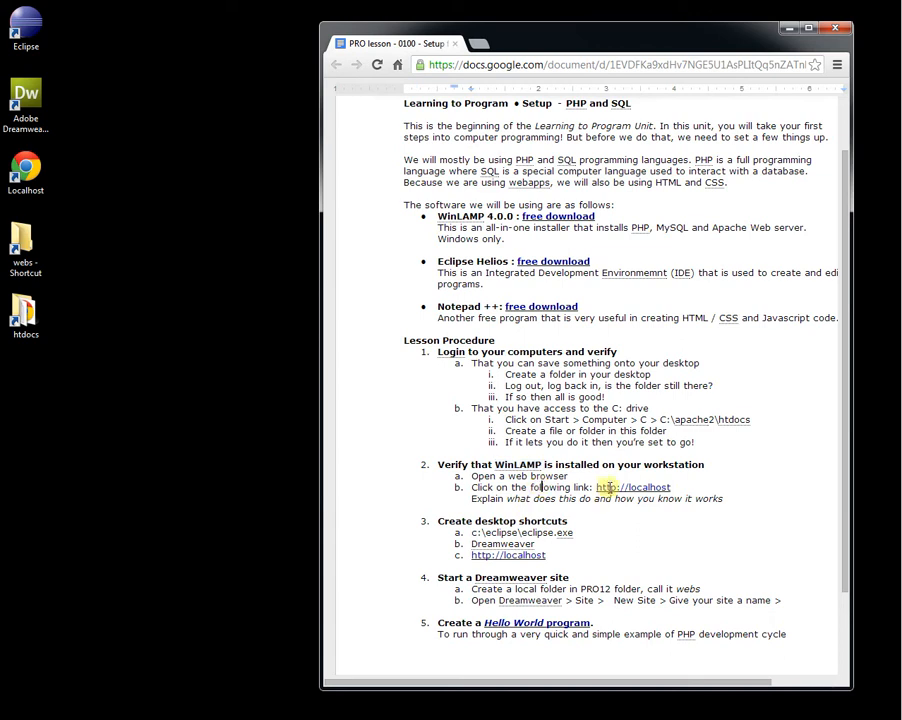
click(632, 488)
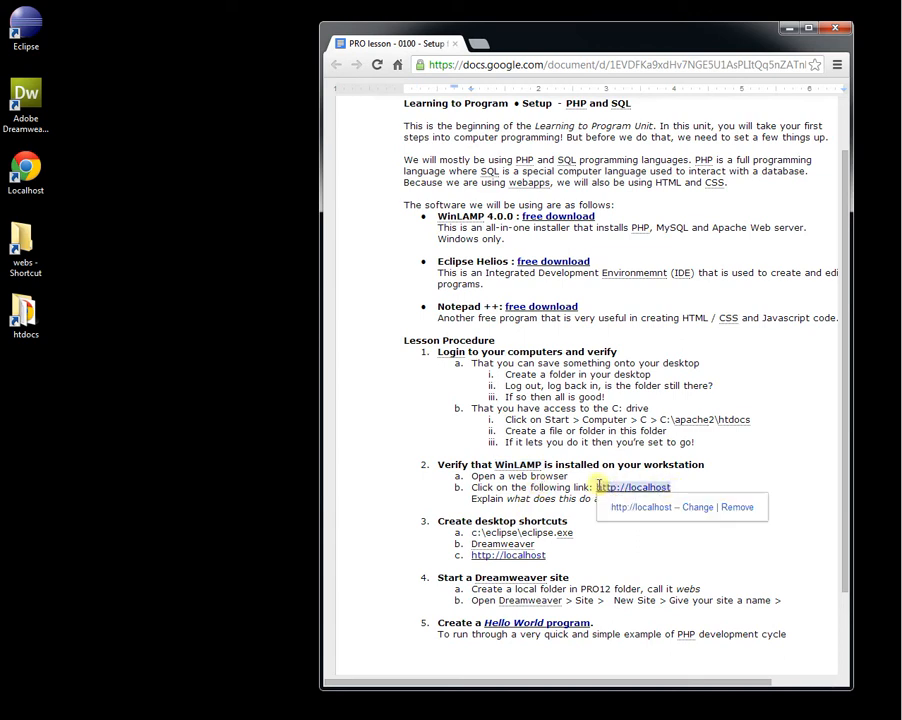
mouse_move(504, 38)
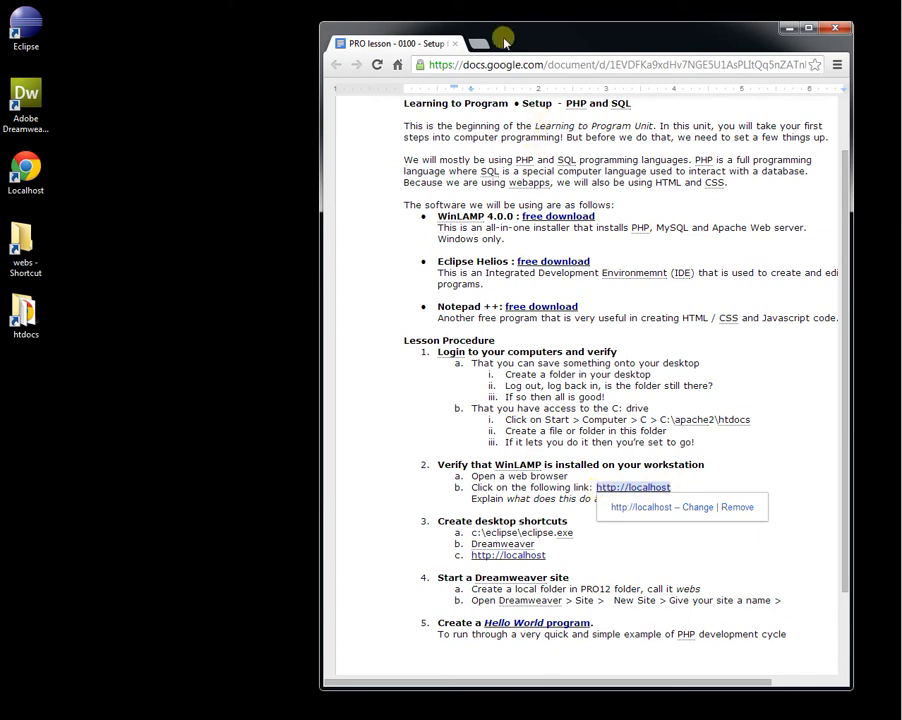
- Load the localhost My Stuff page in a new Chrome tab from the lesson link
click(632, 488)
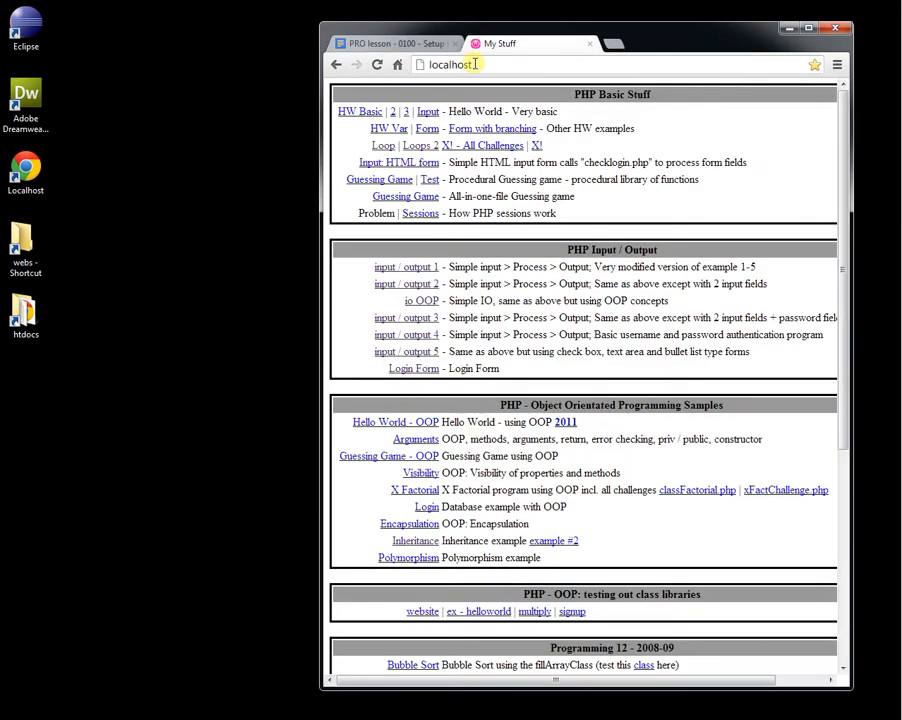
mouse_move(406, 352)
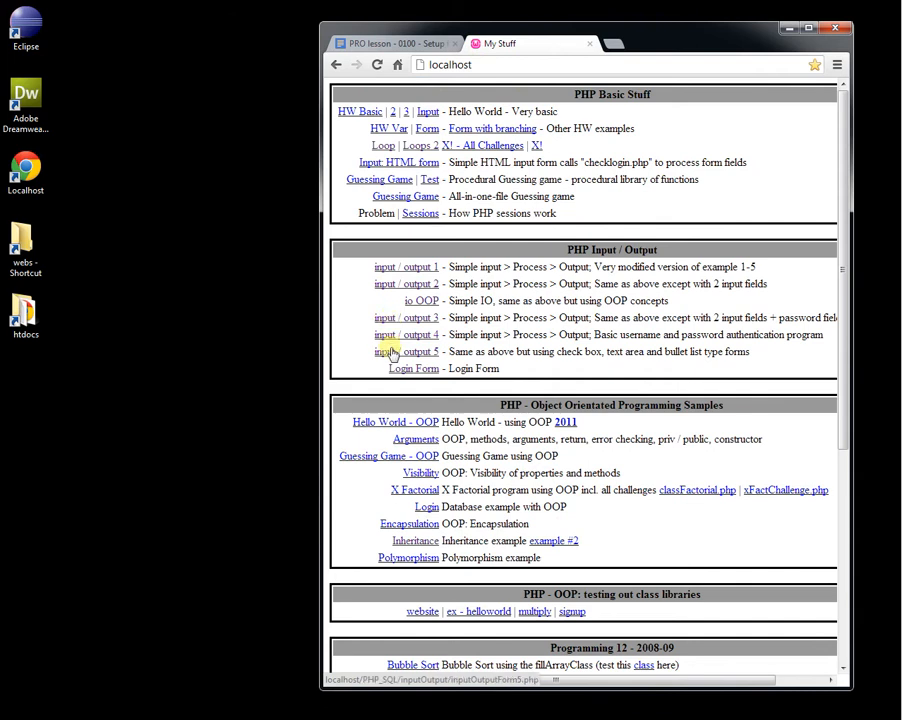
mouse_move(362, 318)
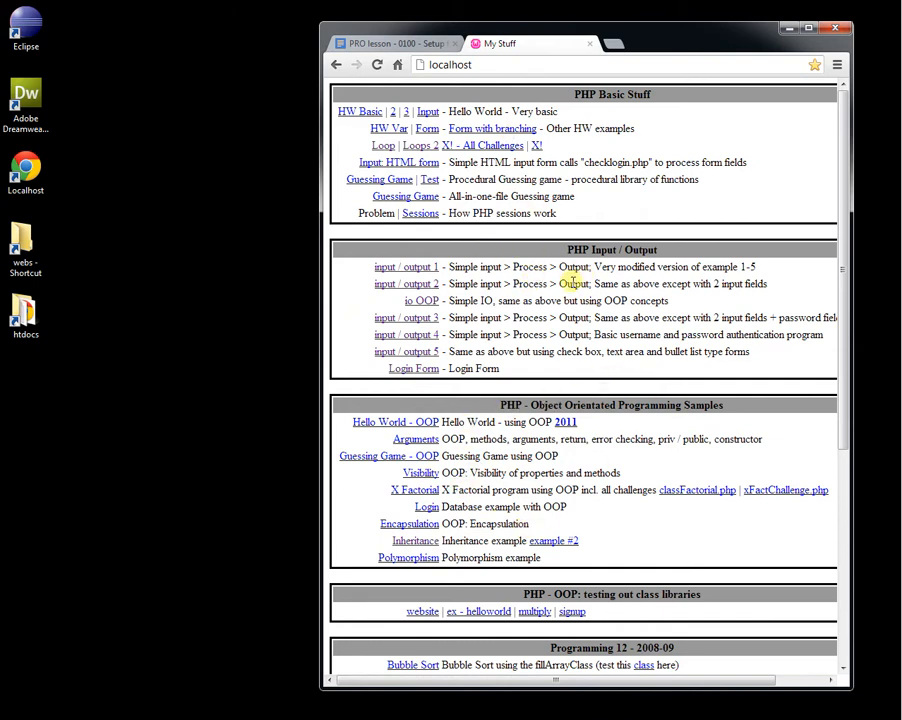
mouse_move(612, 18)
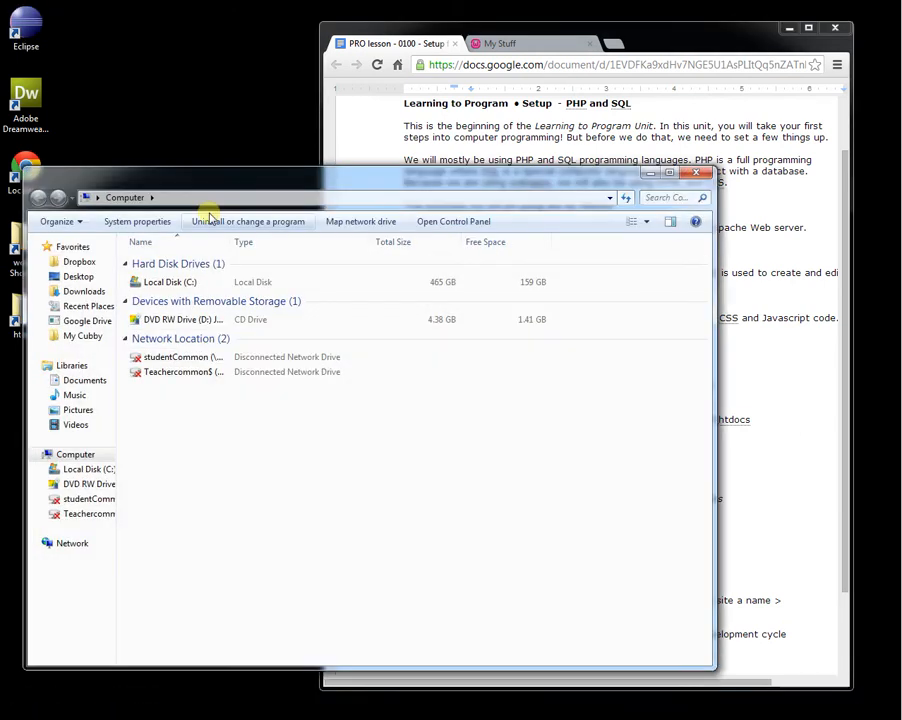
- Locate eclipse.exe in the C drive's eclipse folder, then close the Explorer window
double_click(168, 280)
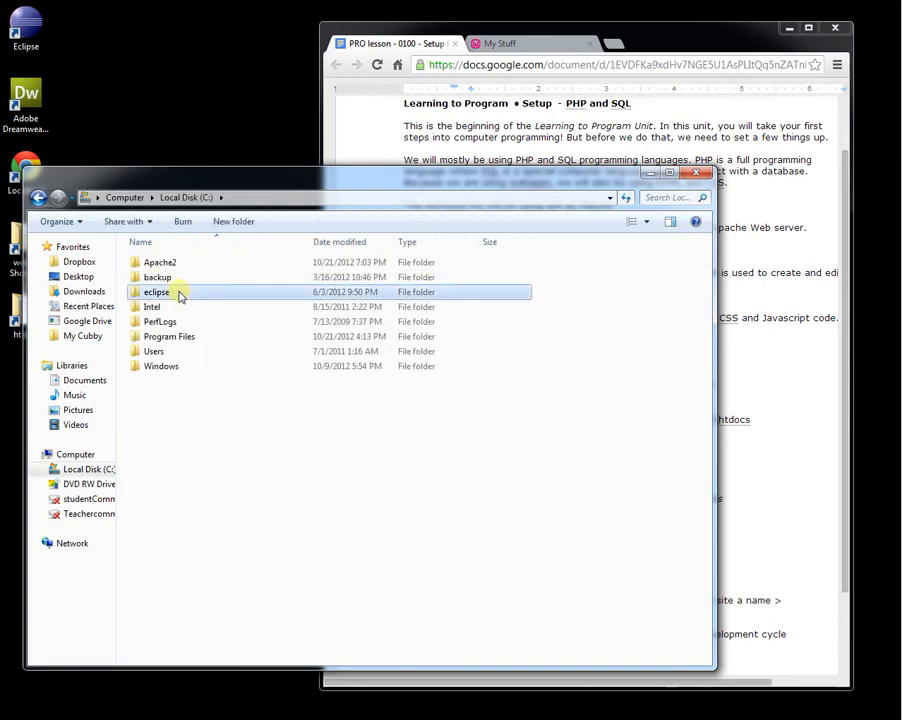
right_click(160, 380)
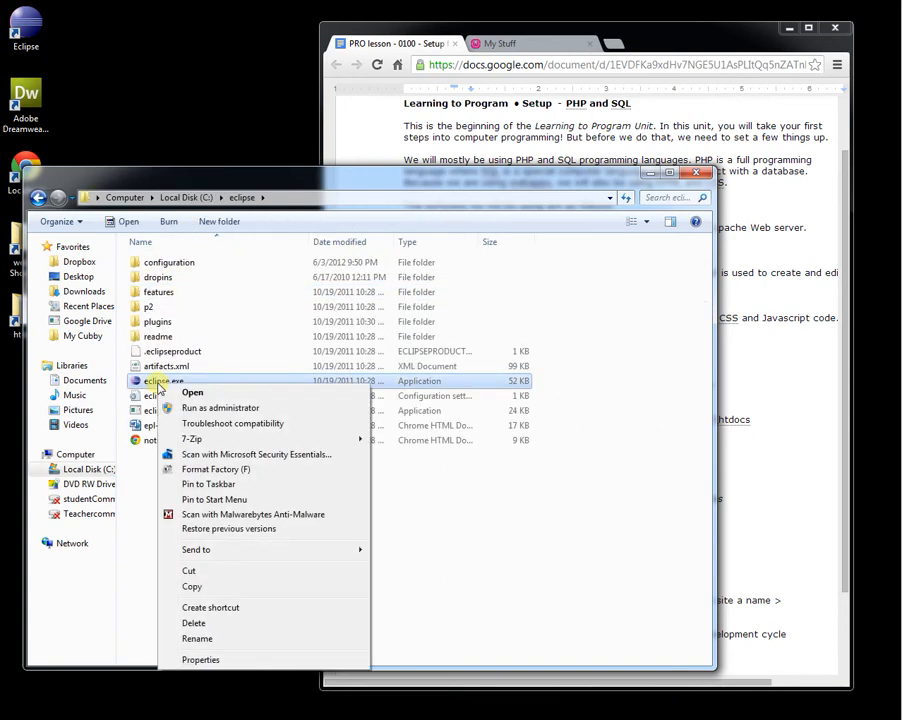
mouse_move(210, 548)
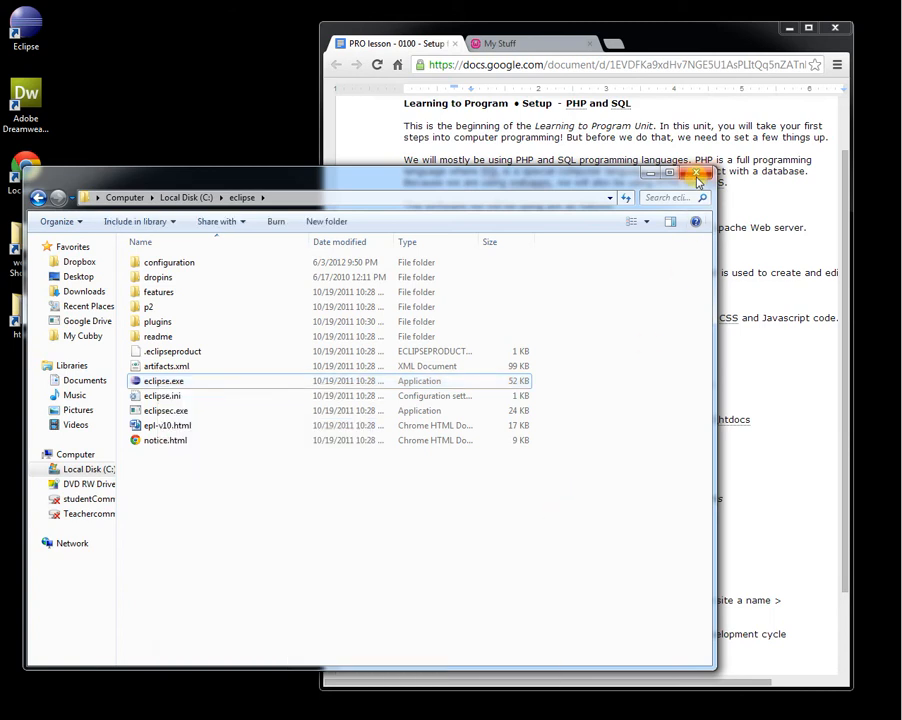
click(696, 172)
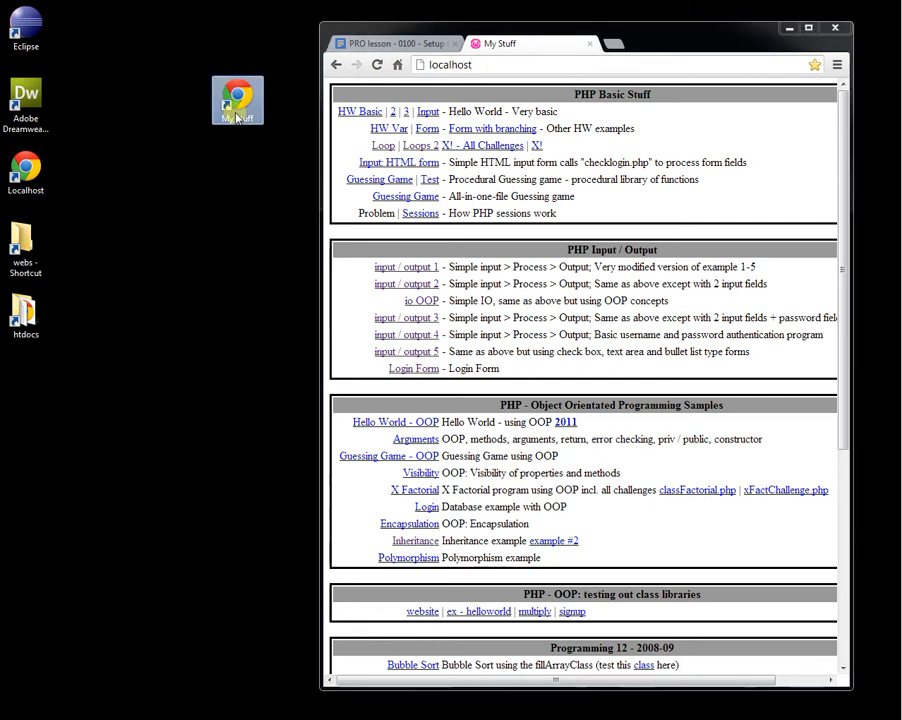
mouse_move(436, 392)
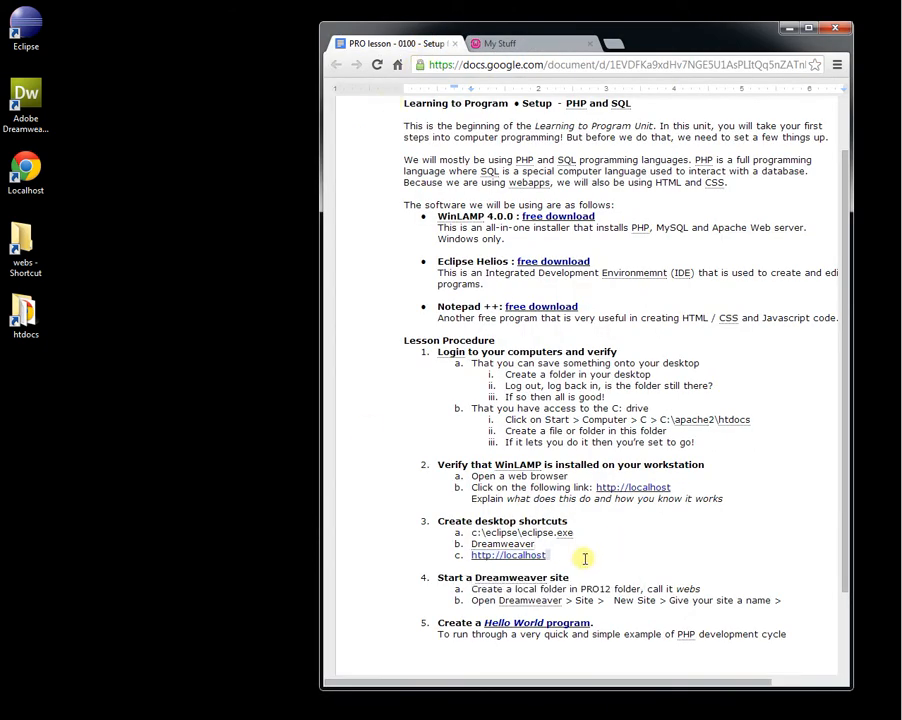
- Add list items 'Shortcut to htdocs' and 'webs folder on your Z drive' under Create desktop shortcuts
text(S)
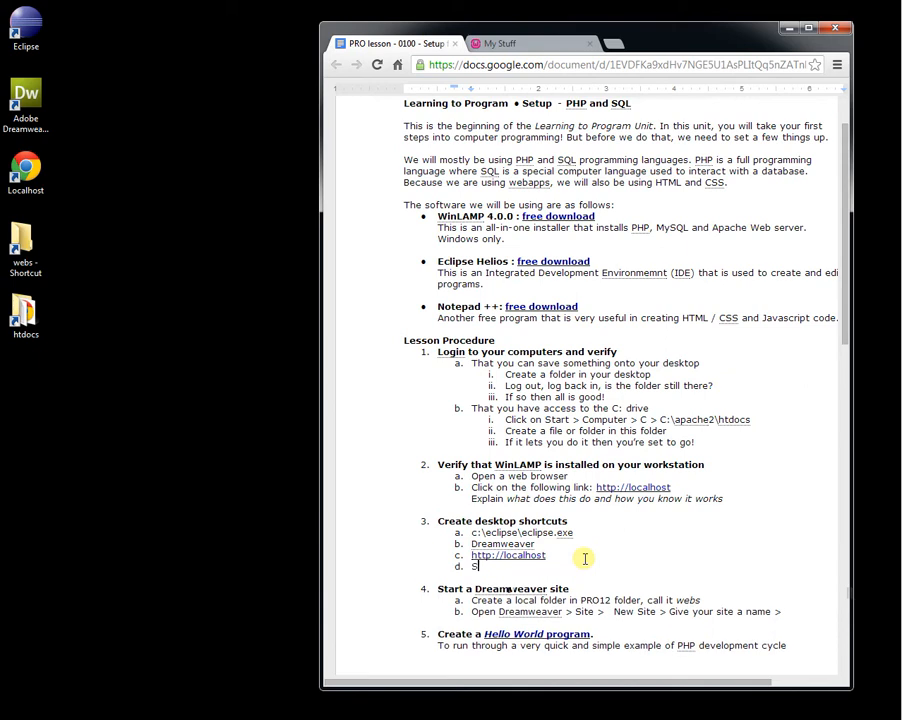
text(hortcut to)
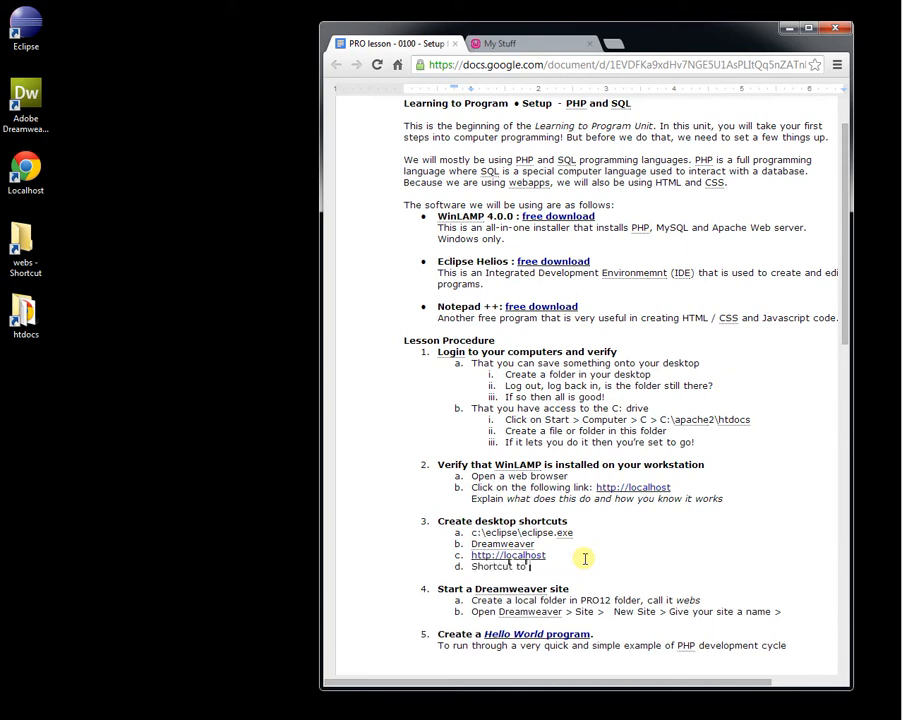
text(htdocs)
text(Shortcut to)
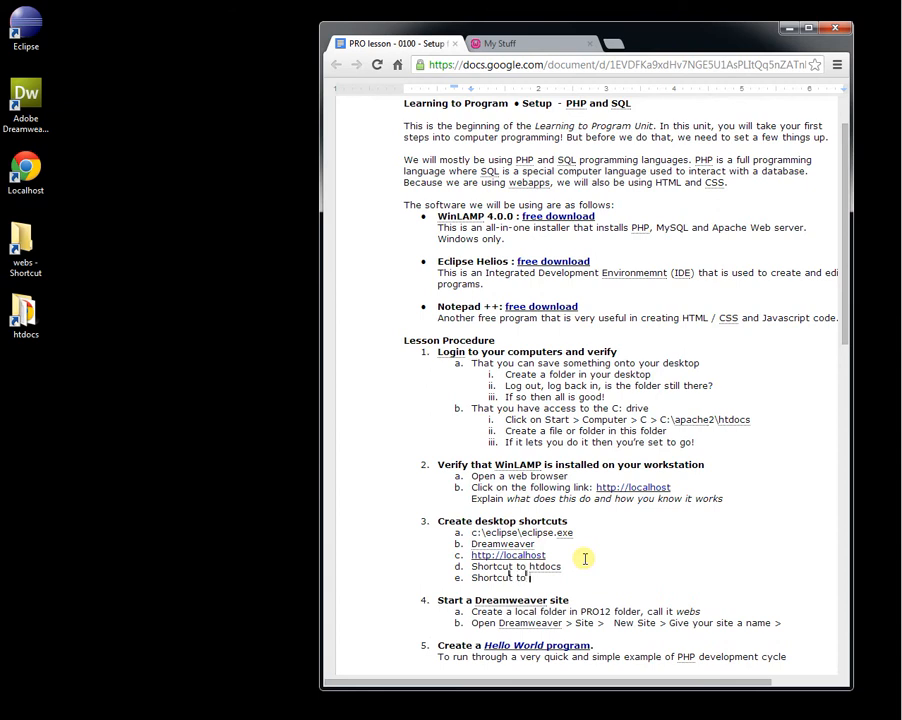
text(we)
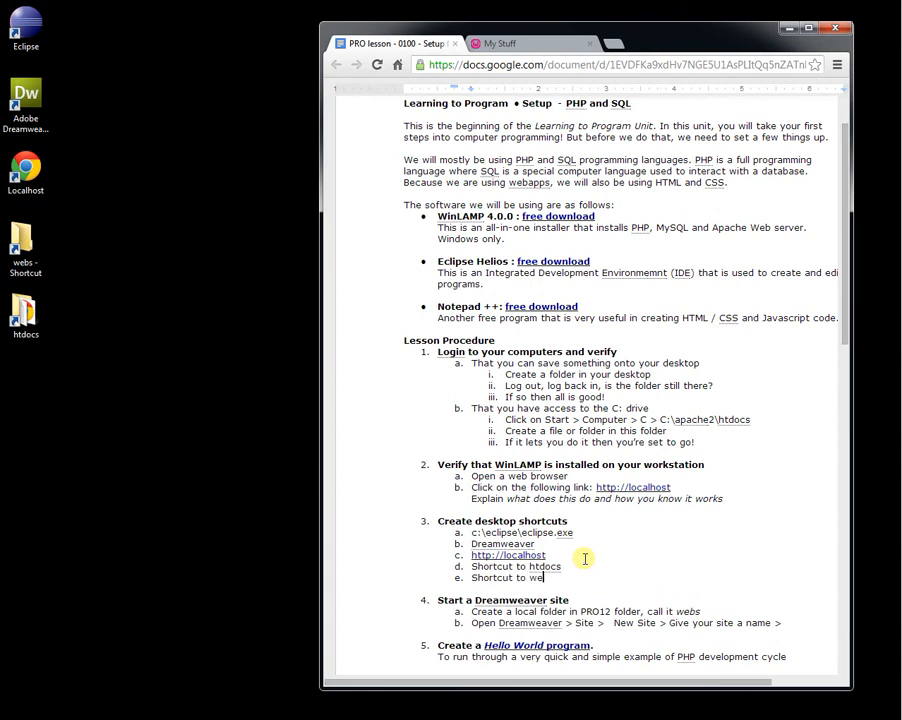
text(bs folder on your)
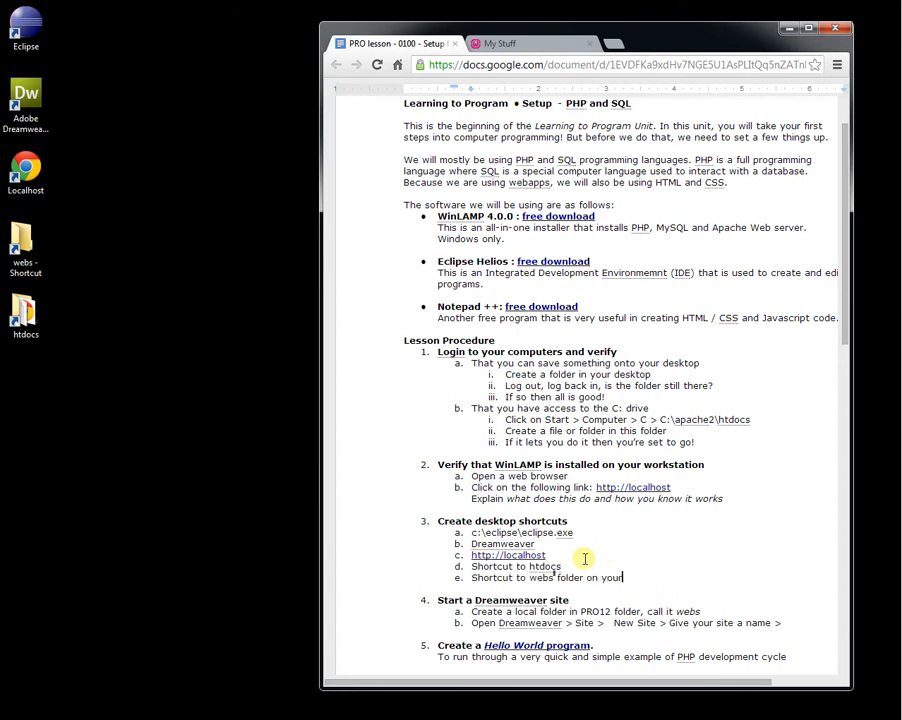
text(Z drive)
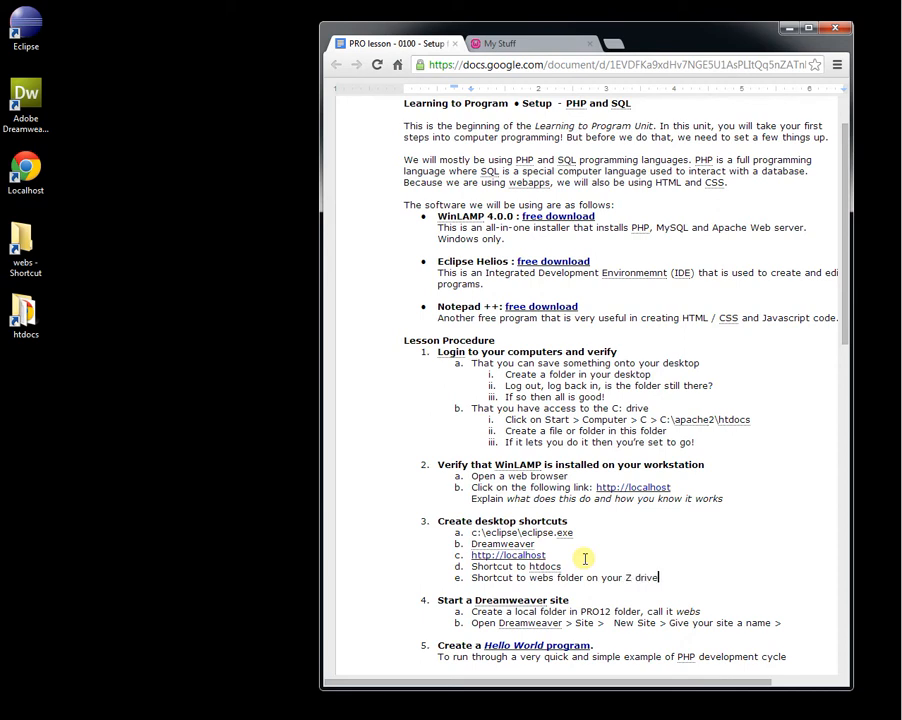
click(14, 708)
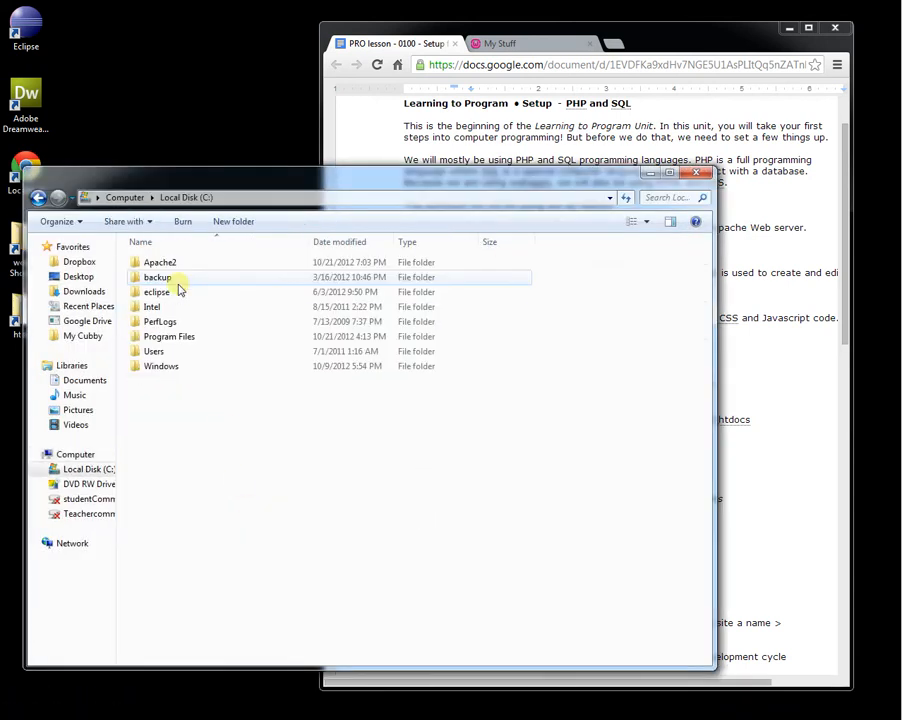
- Send the C:\Apache2\htdocs folder to the desktop as a shortcut
double_click(160, 262)
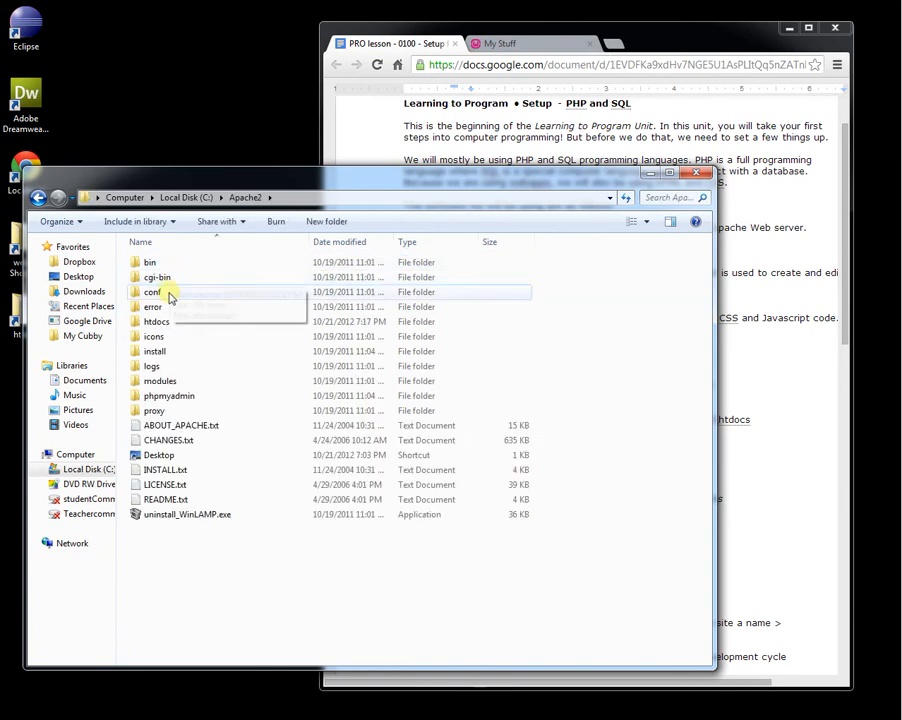
right_click(156, 320)
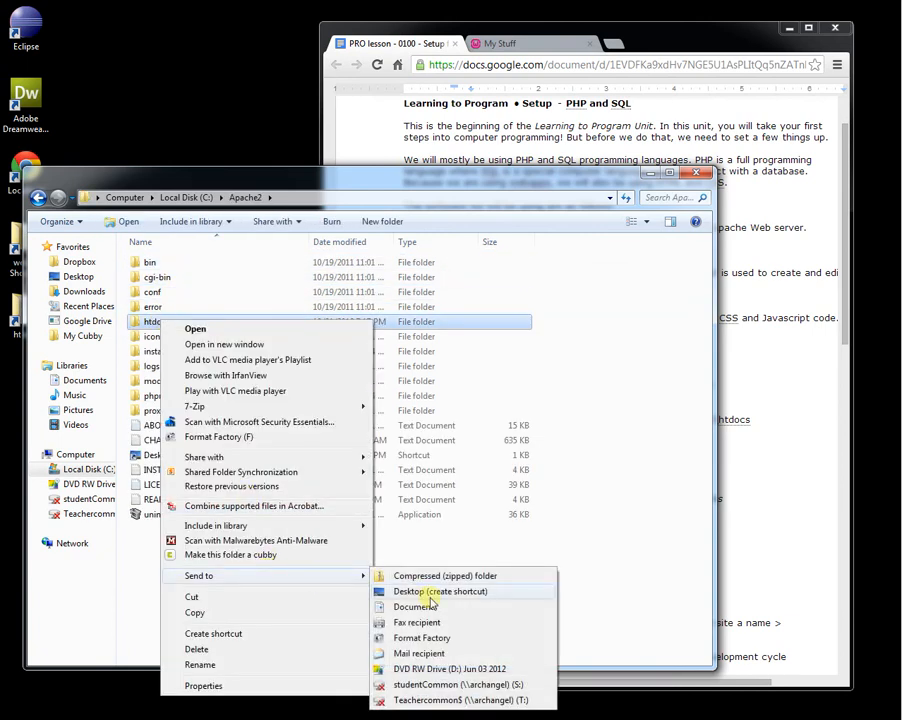
click(424, 592)
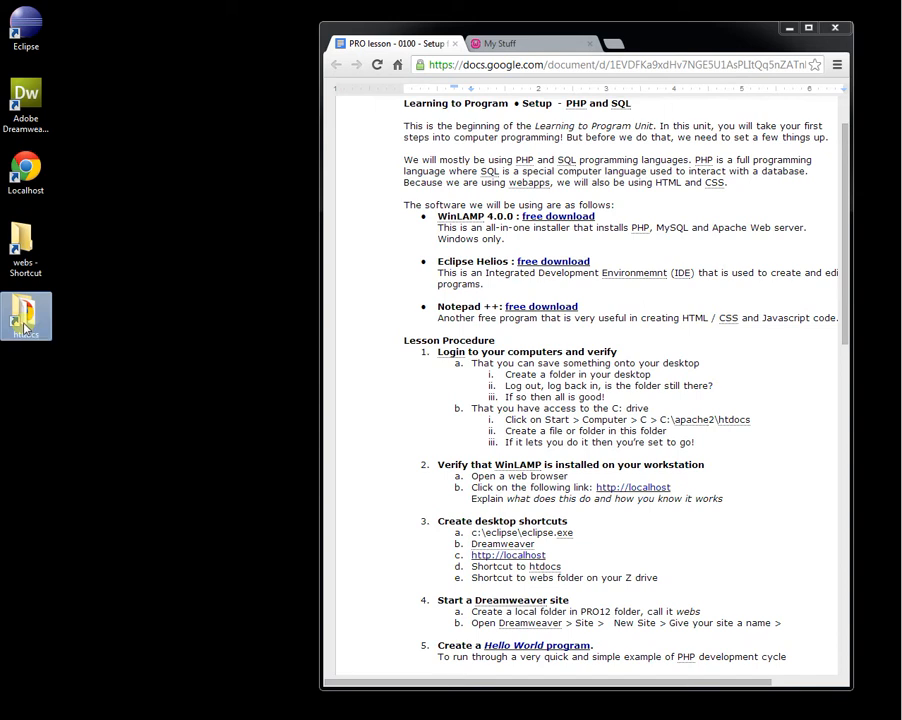
- Open htdocs through the new desktop shortcut and browse its files
double_click(24, 316)
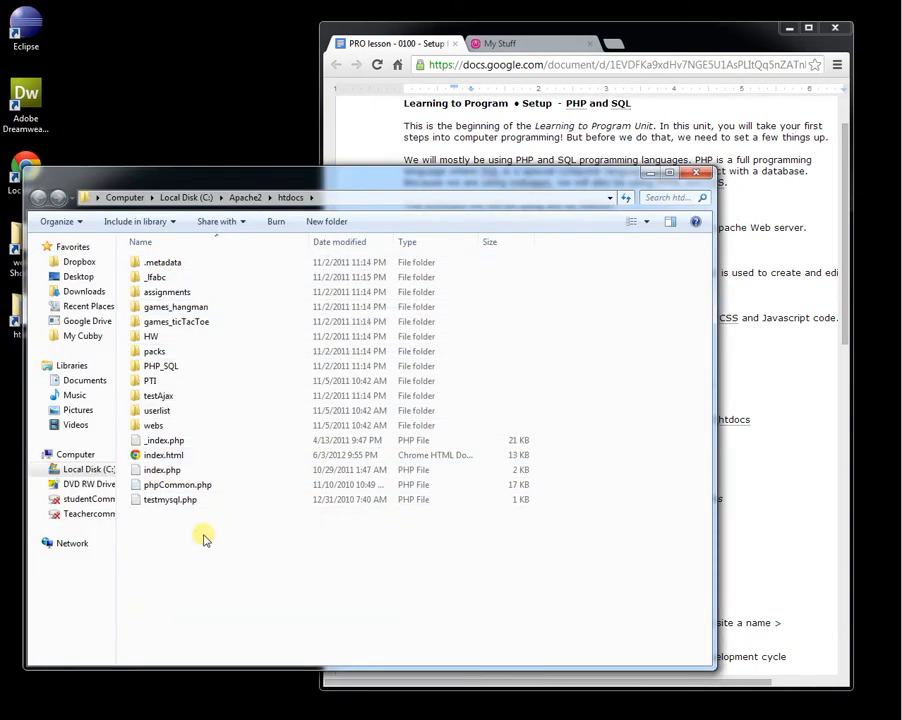
mouse_move(196, 556)
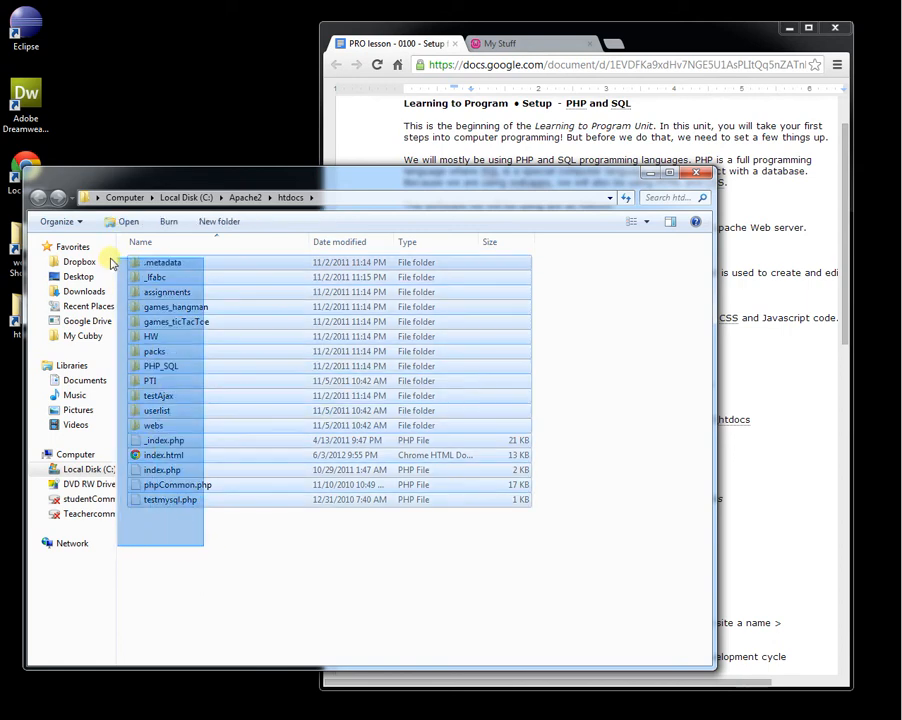
click(280, 548)
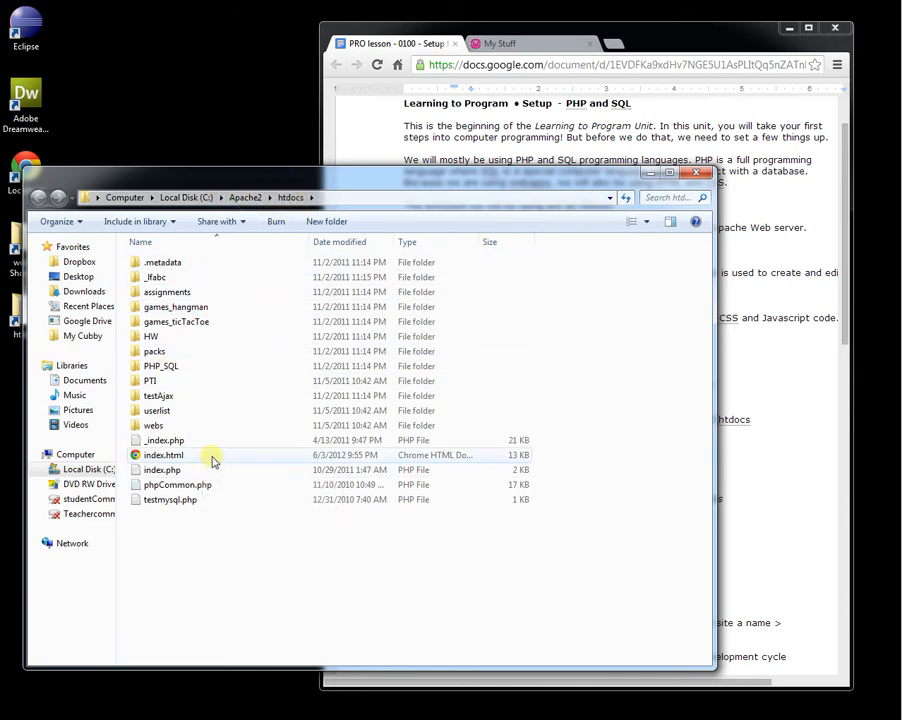
mouse_move(478, 280)
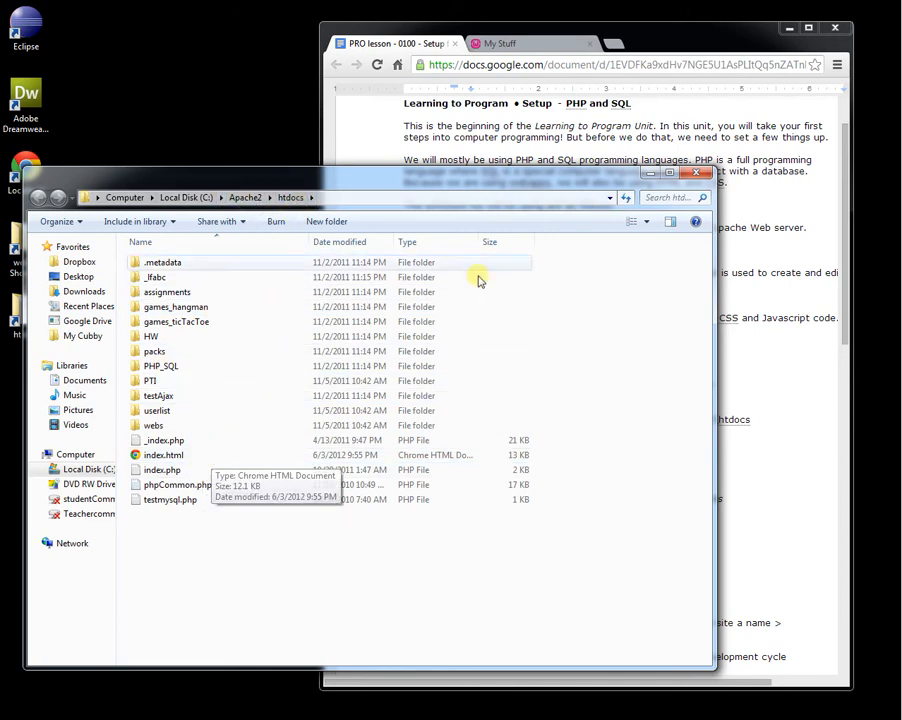
mouse_move(700, 180)
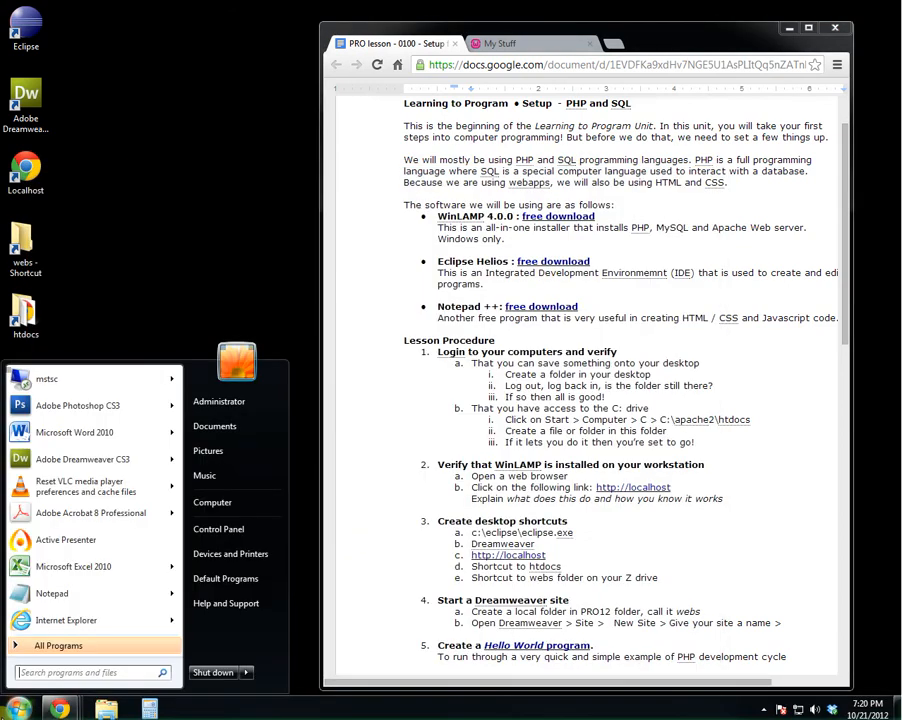
- Go from Computer to the Documents library and open the empty webs folder
click(212, 502)
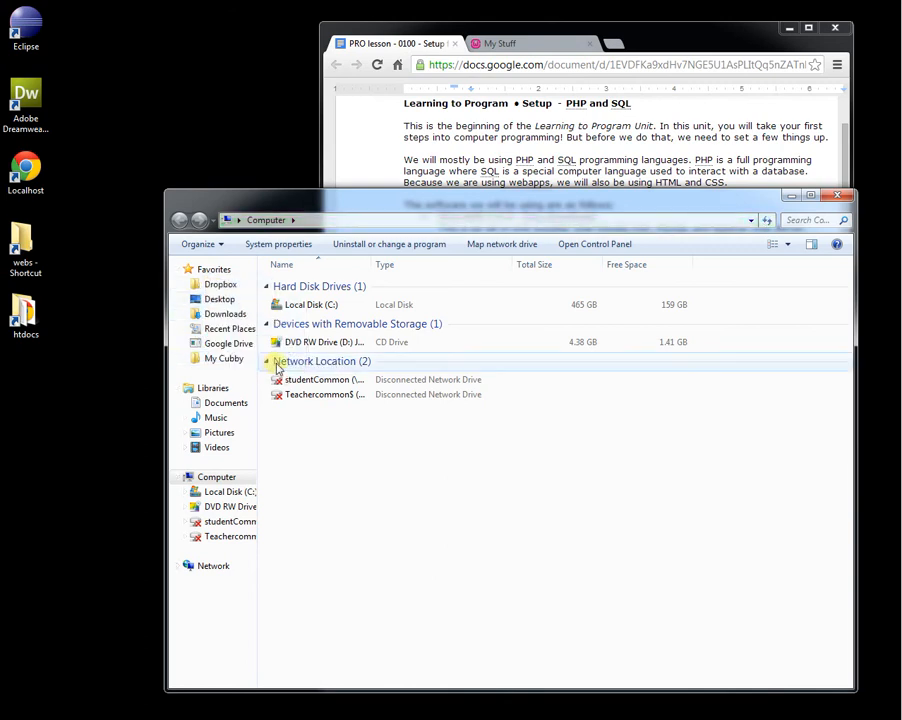
click(224, 402)
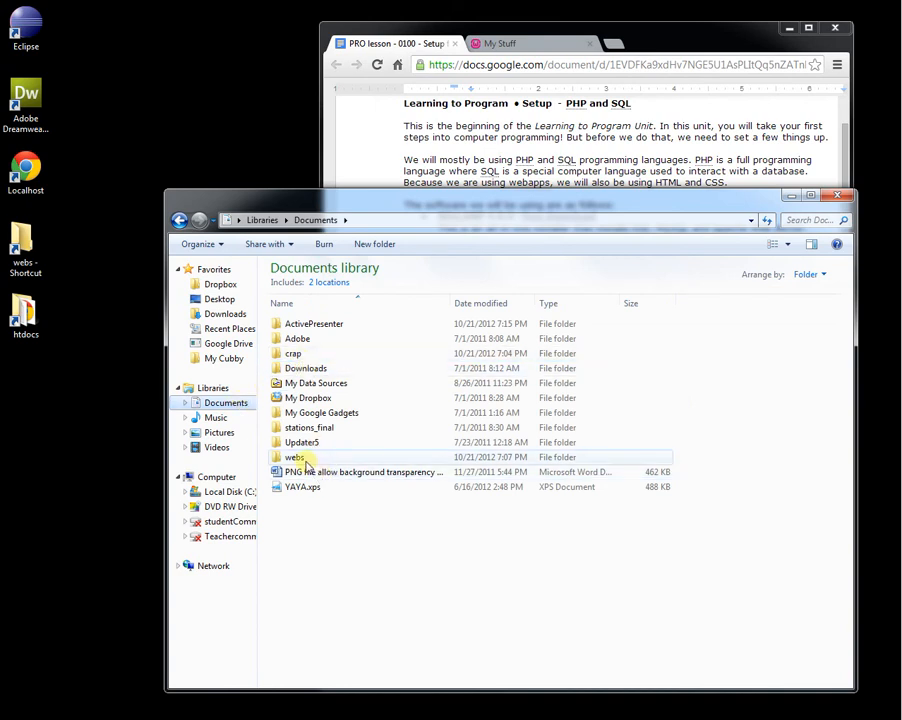
mouse_move(296, 456)
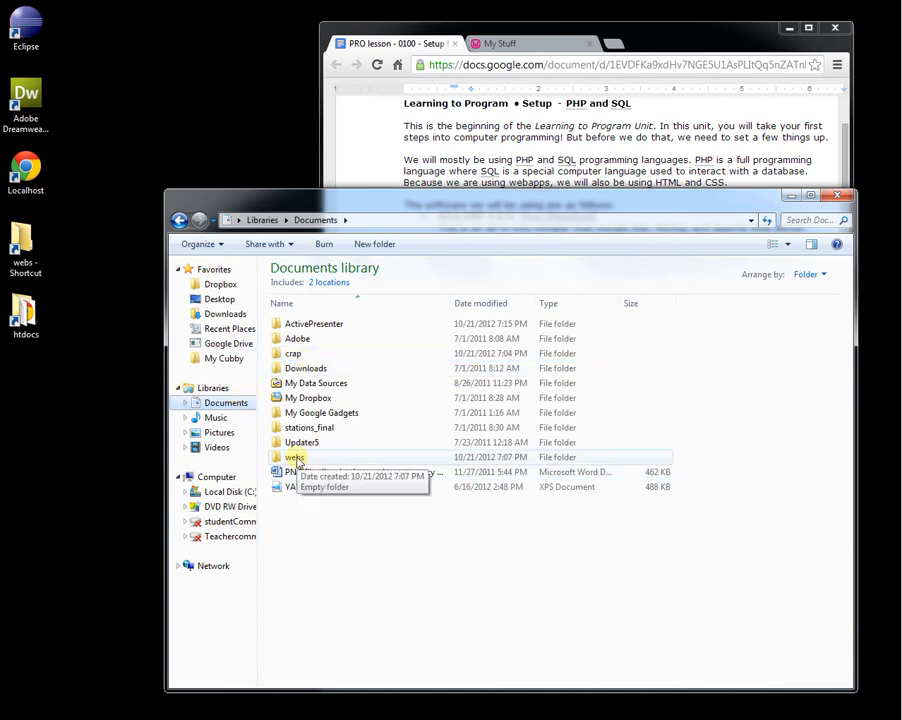
double_click(294, 456)
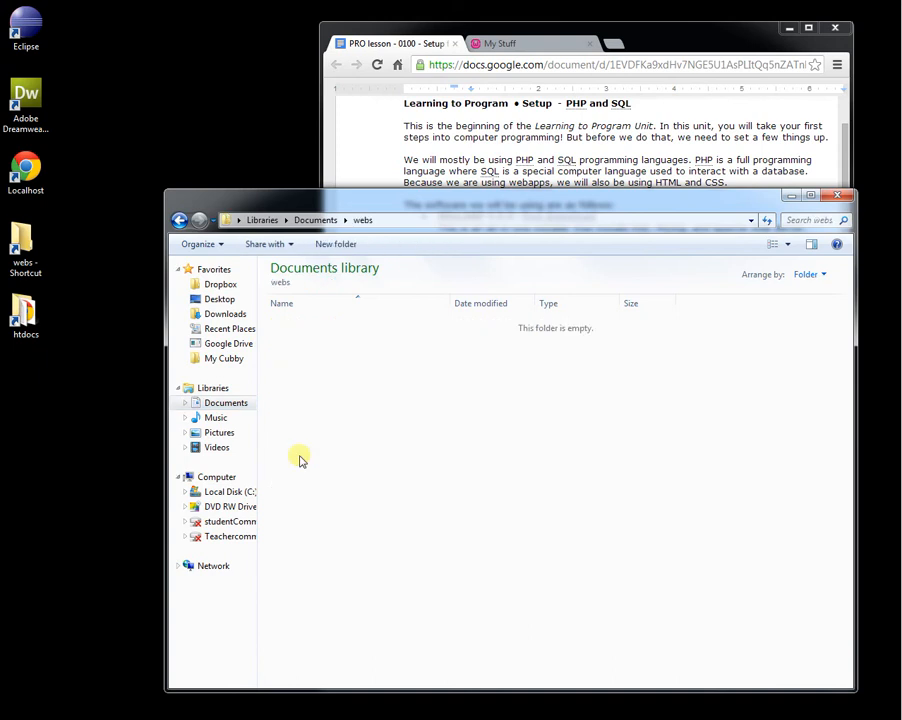
click(228, 492)
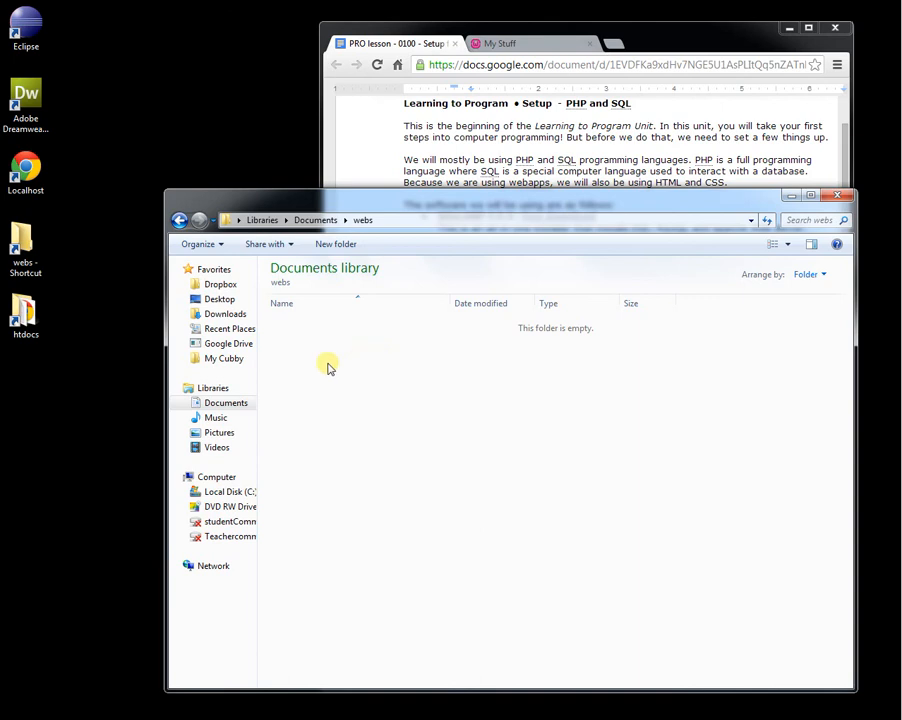
- Return to the Documents library and open the webs folder again
click(180, 220)
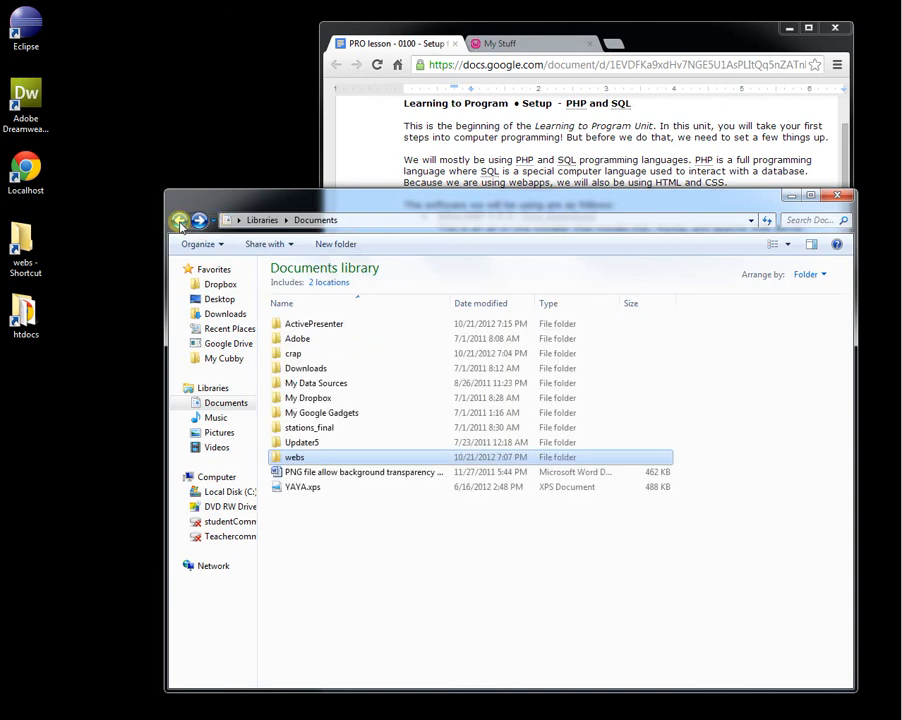
right_click(294, 456)
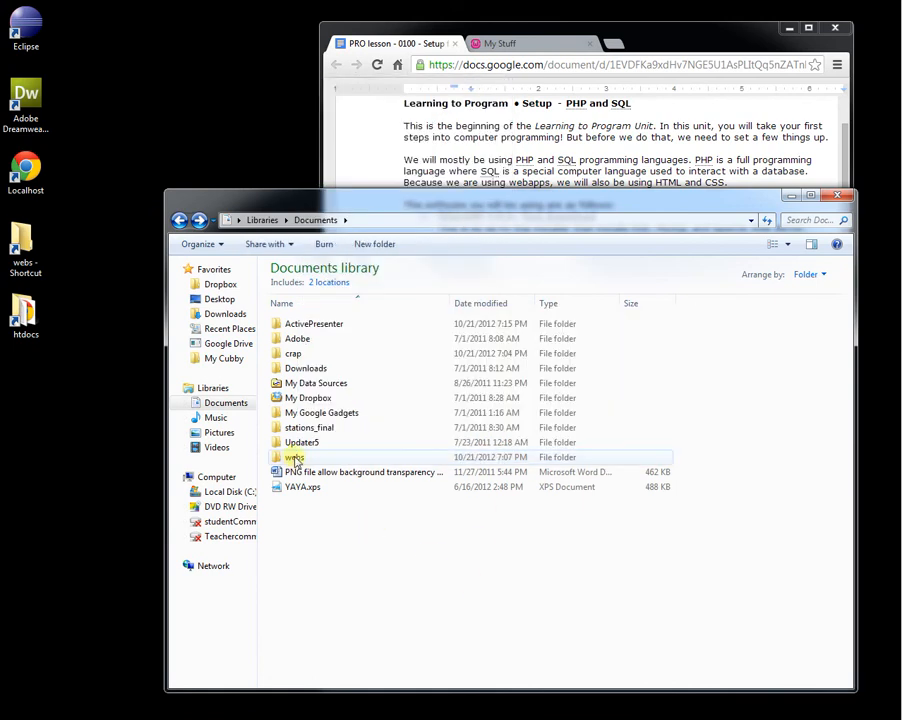
double_click(292, 456)
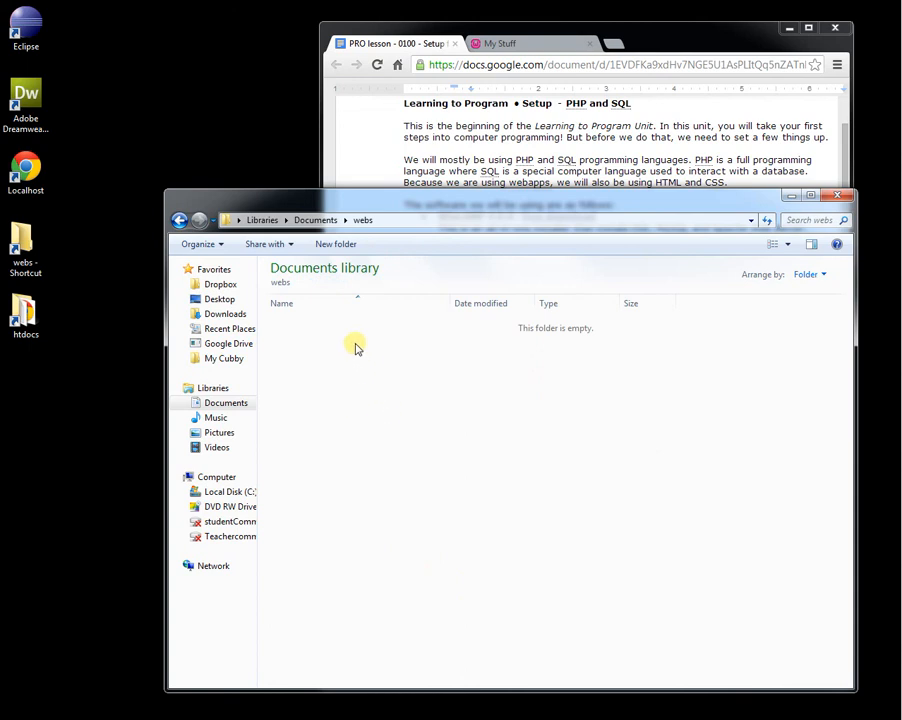
mouse_move(392, 482)
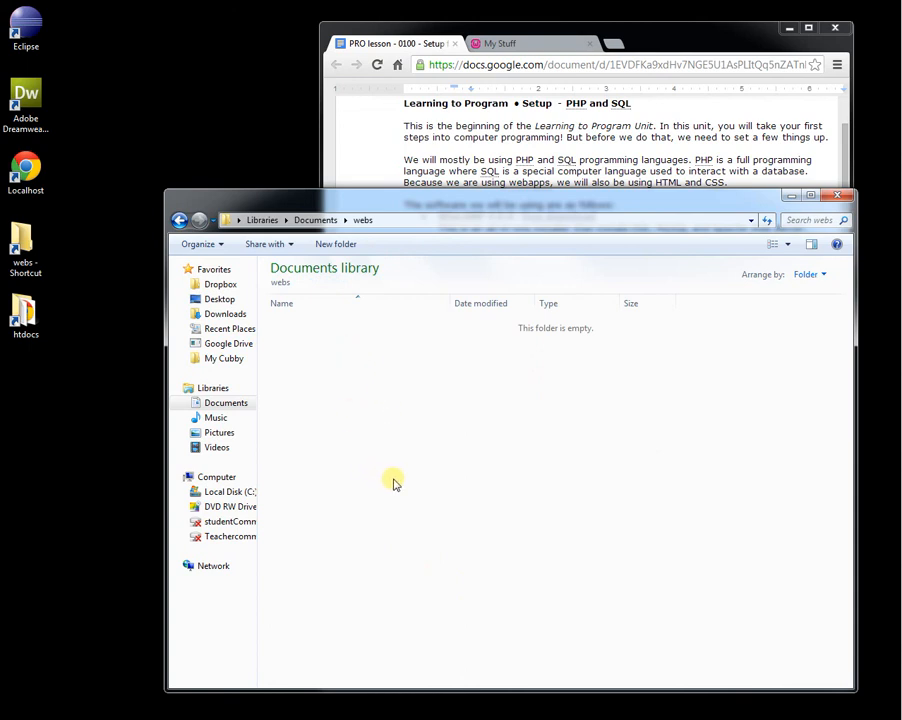
mouse_move(384, 504)
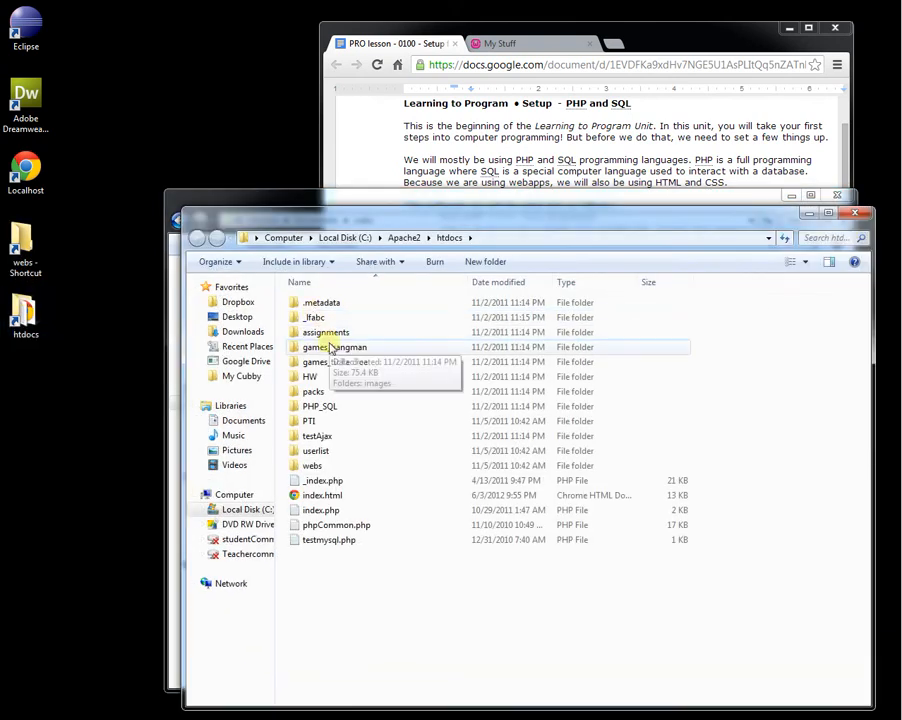
mouse_move(444, 212)
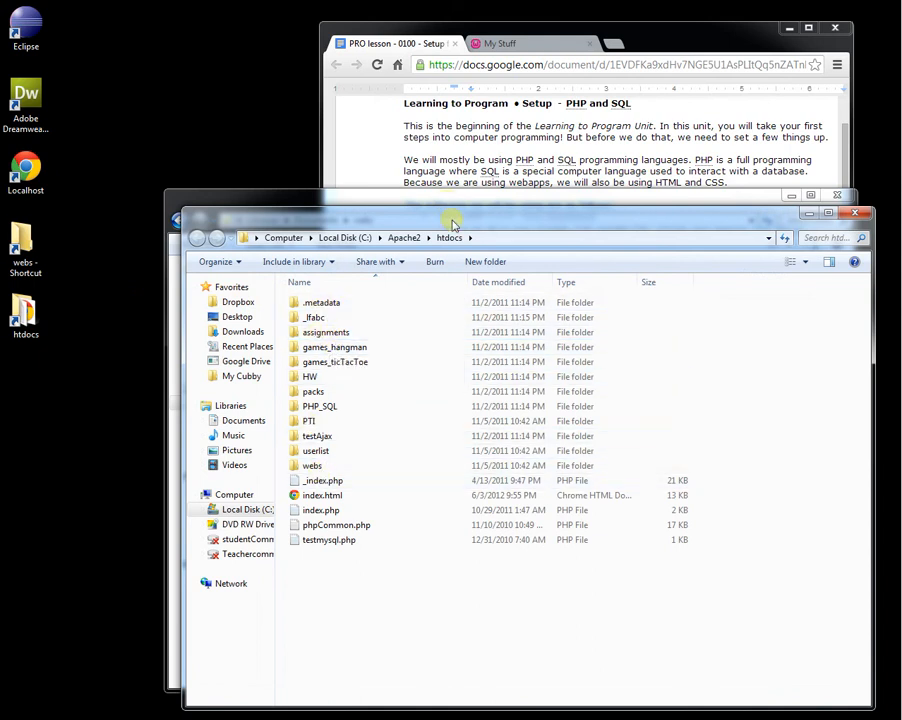
- Reposition the htdocs folder window, then bring the browser back to the front
drag(452, 224, 460, 240)
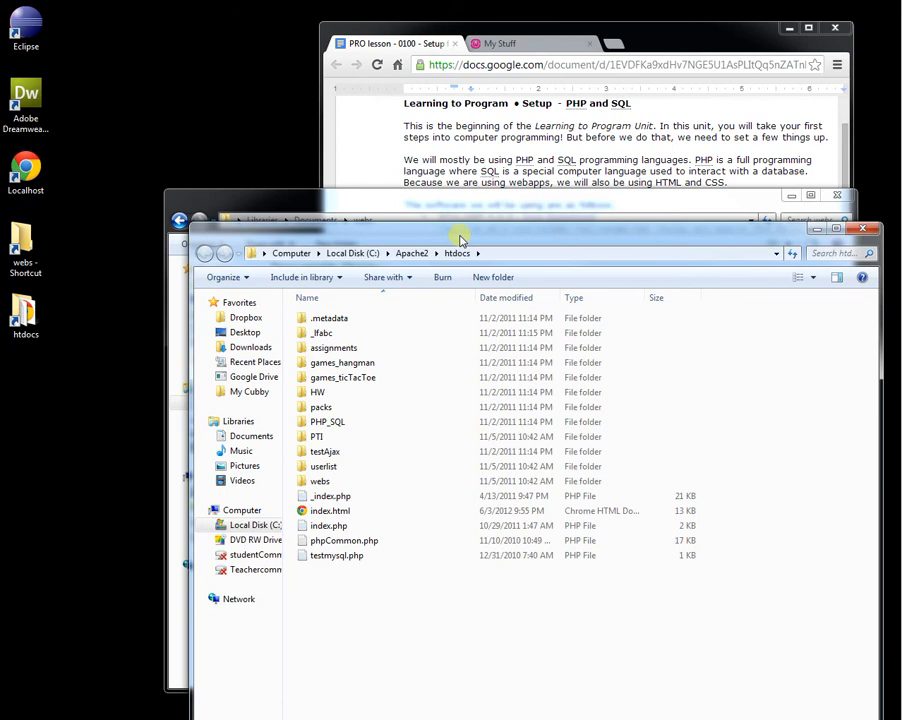
click(500, 44)
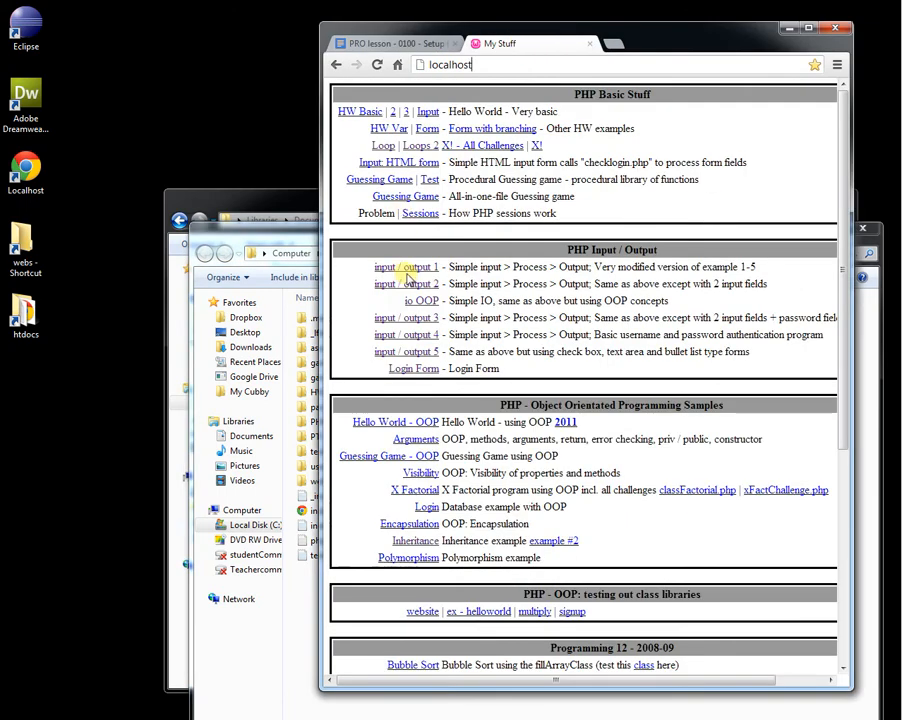
mouse_move(406, 268)
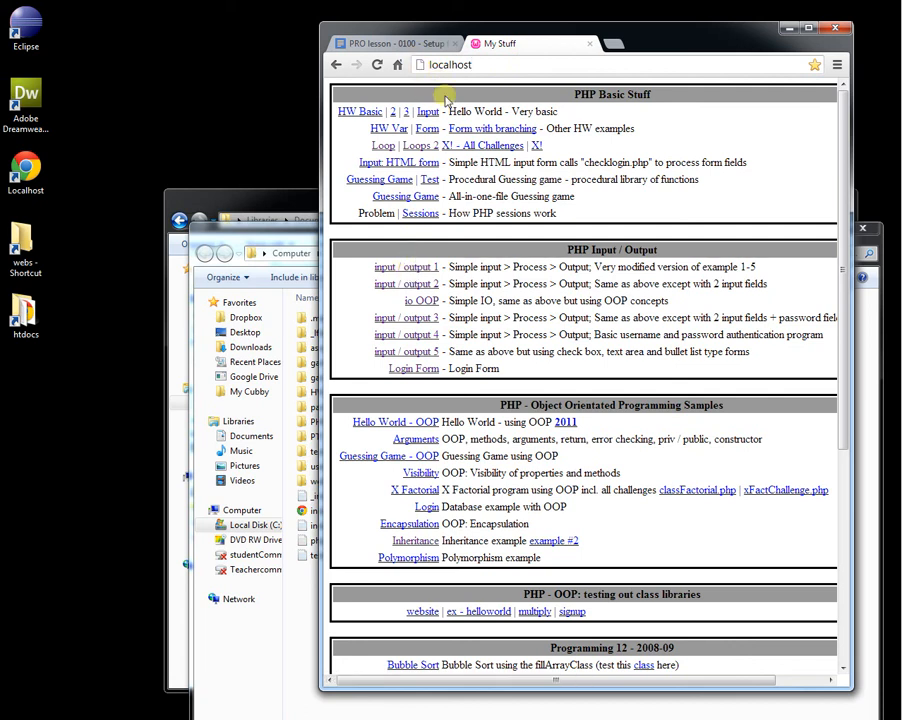
- Run the Guessing Game - OOP program from the localhost My Stuff page
scroll(down, 3)
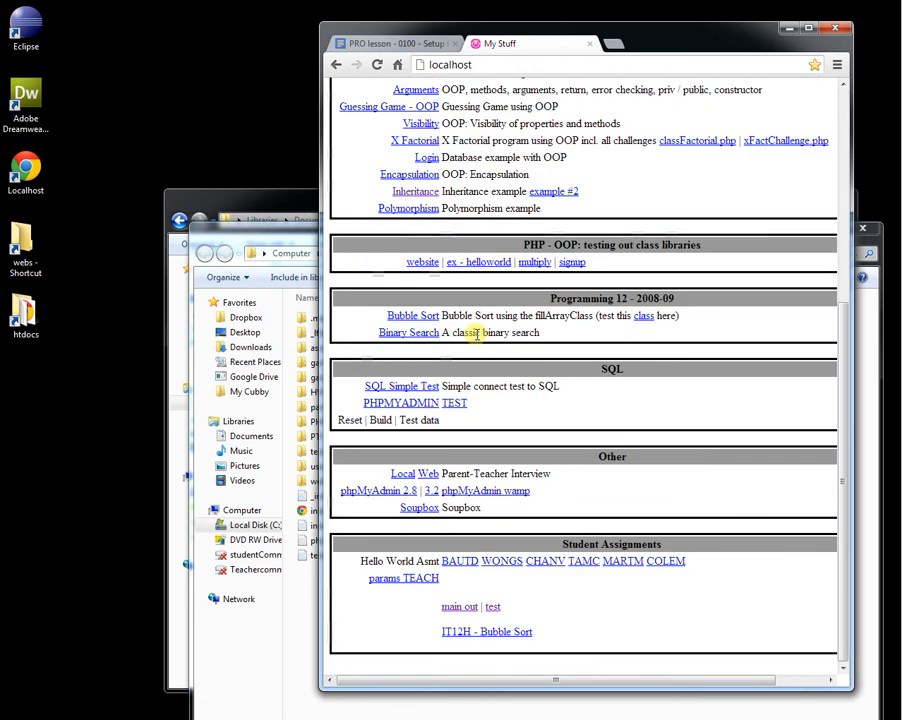
scroll(up, 3)
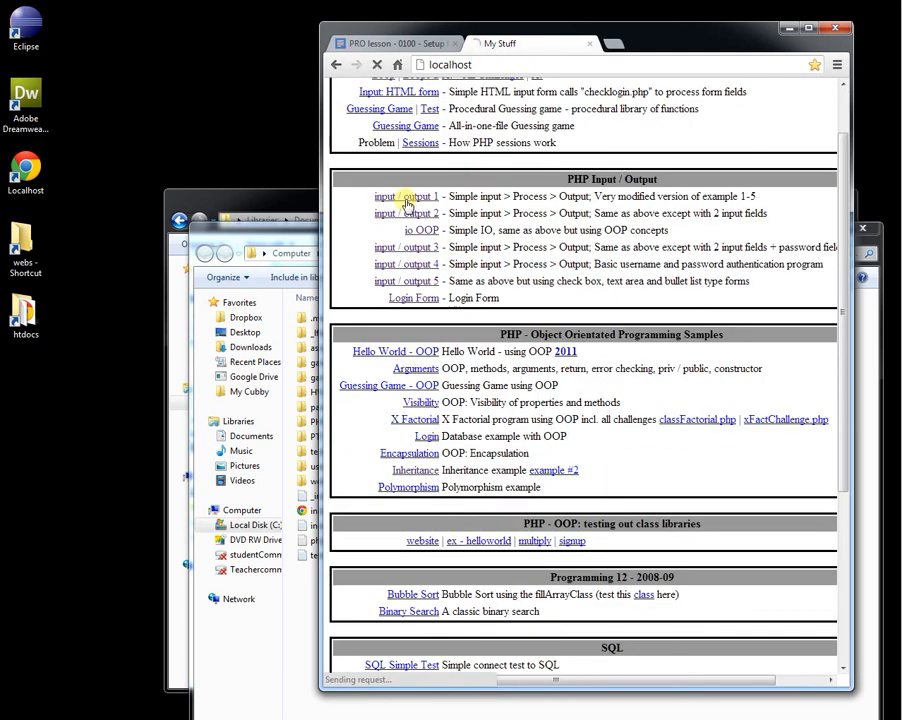
click(420, 230)
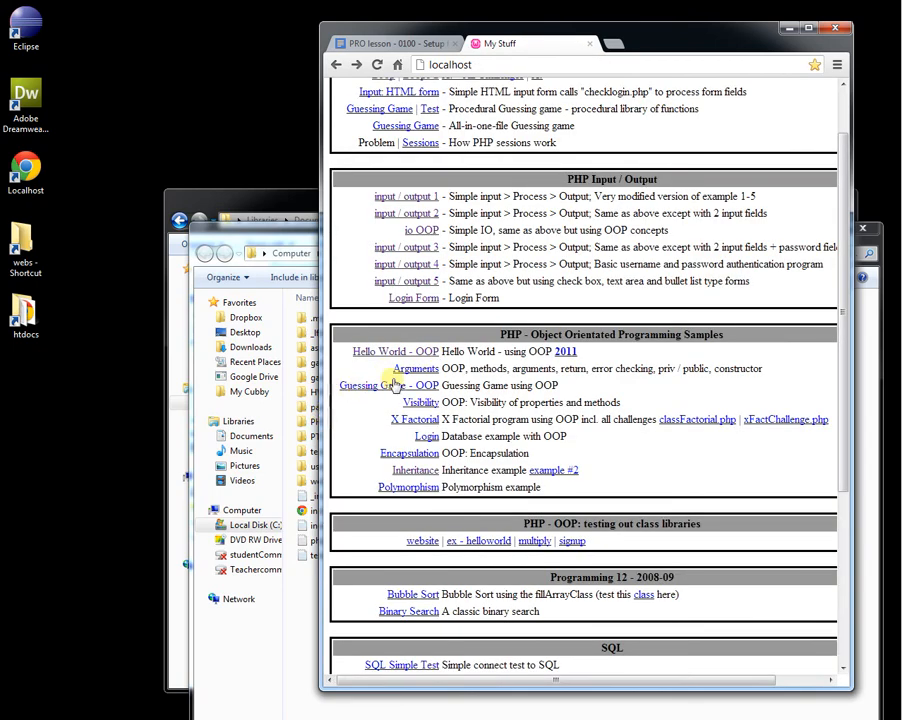
click(384, 384)
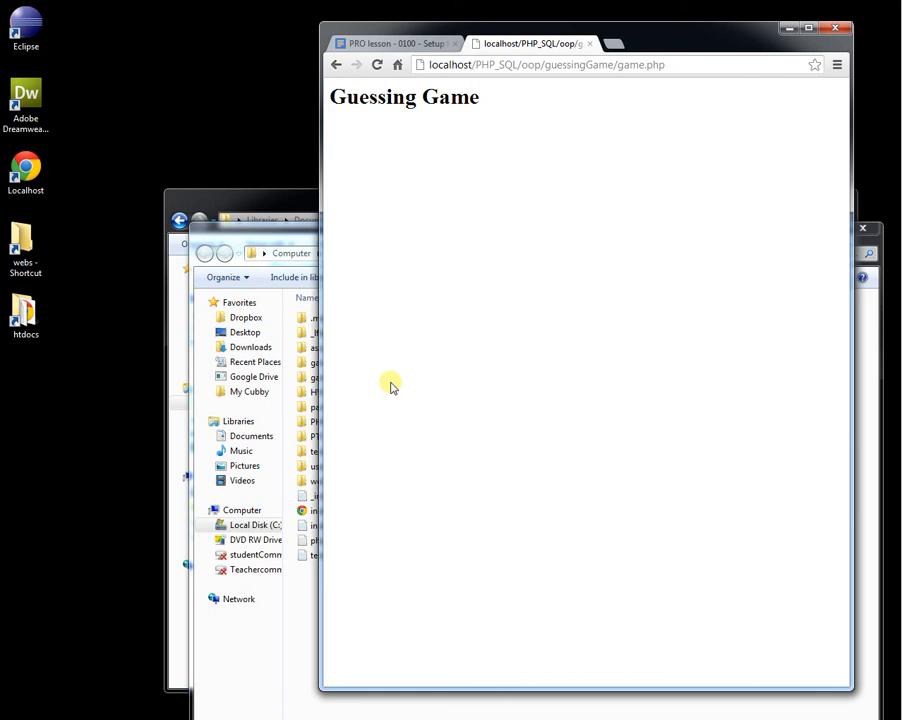
mouse_move(290, 304)
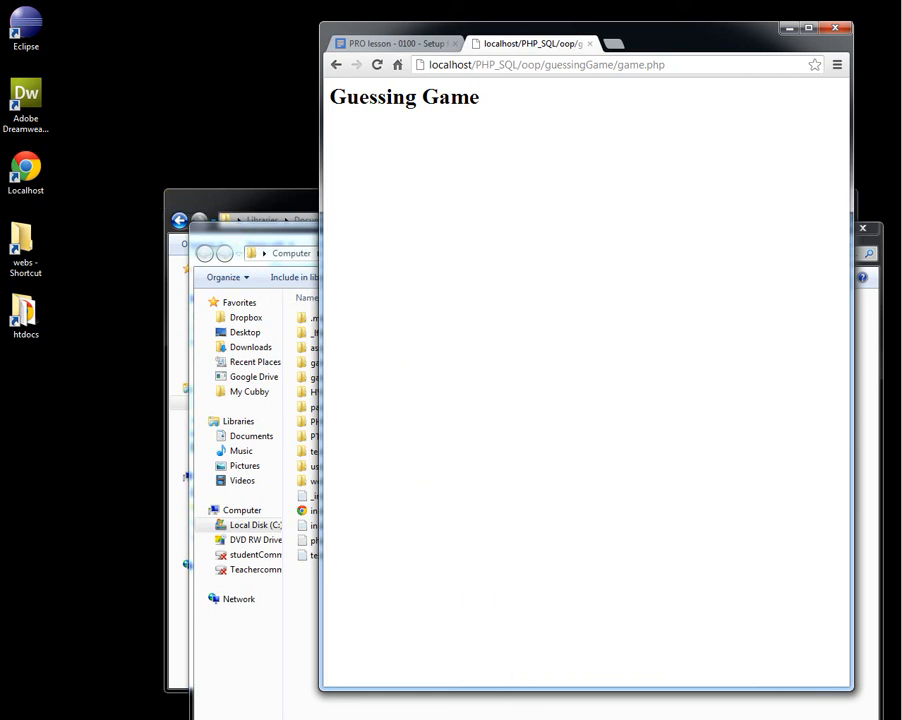
mouse_move(536, 660)
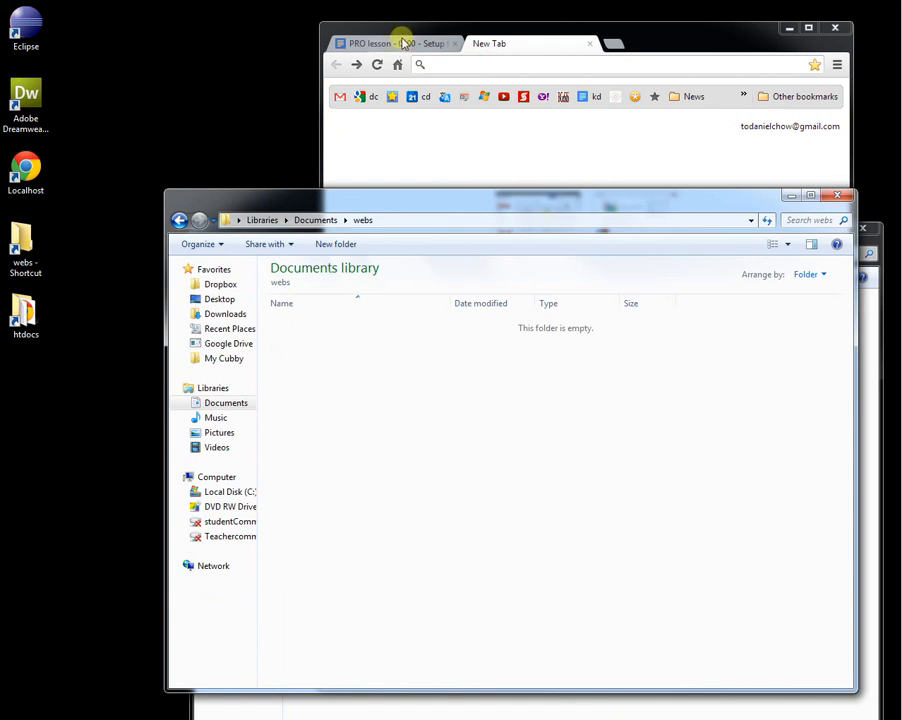
- Return to the PRO lesson - 0100 - Setup Google Doc showing the Lesson Procedure
click(390, 44)
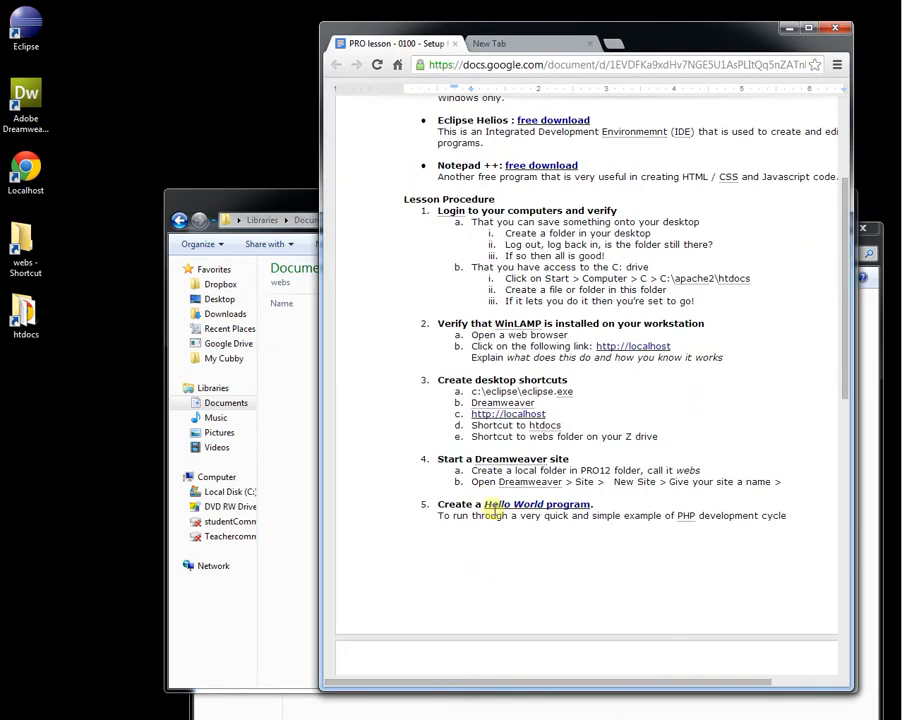